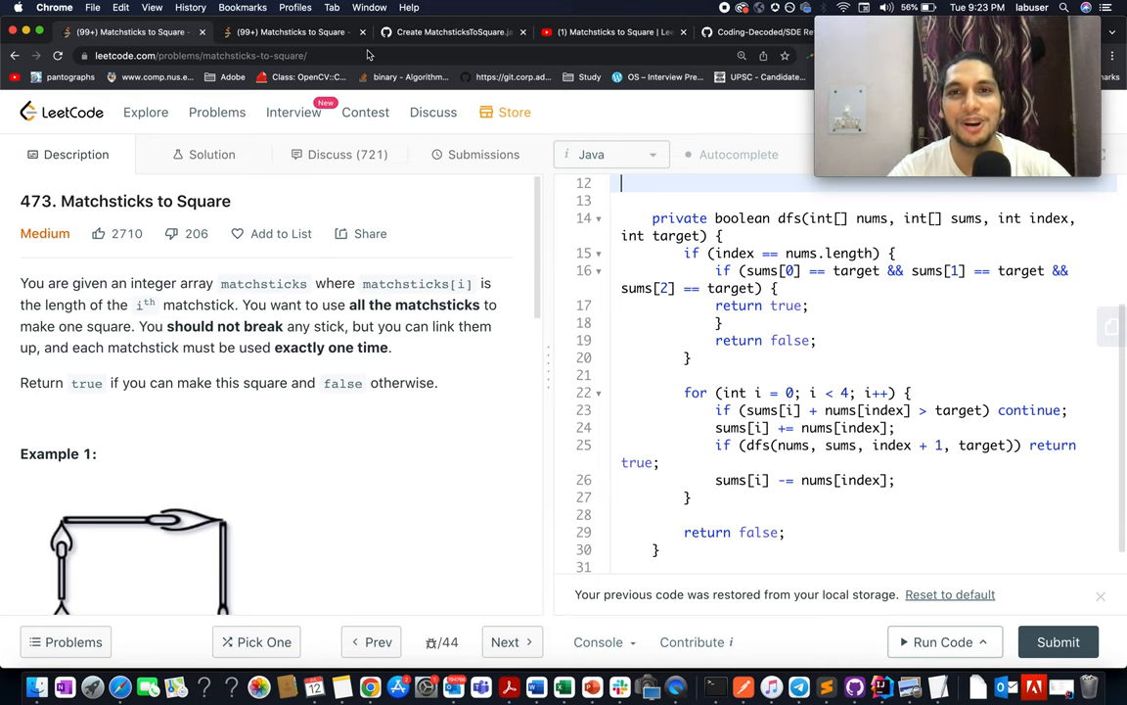
- Go to the Matchsticks to Square live coding video and scroll through its chapter description
left_click(612, 31)
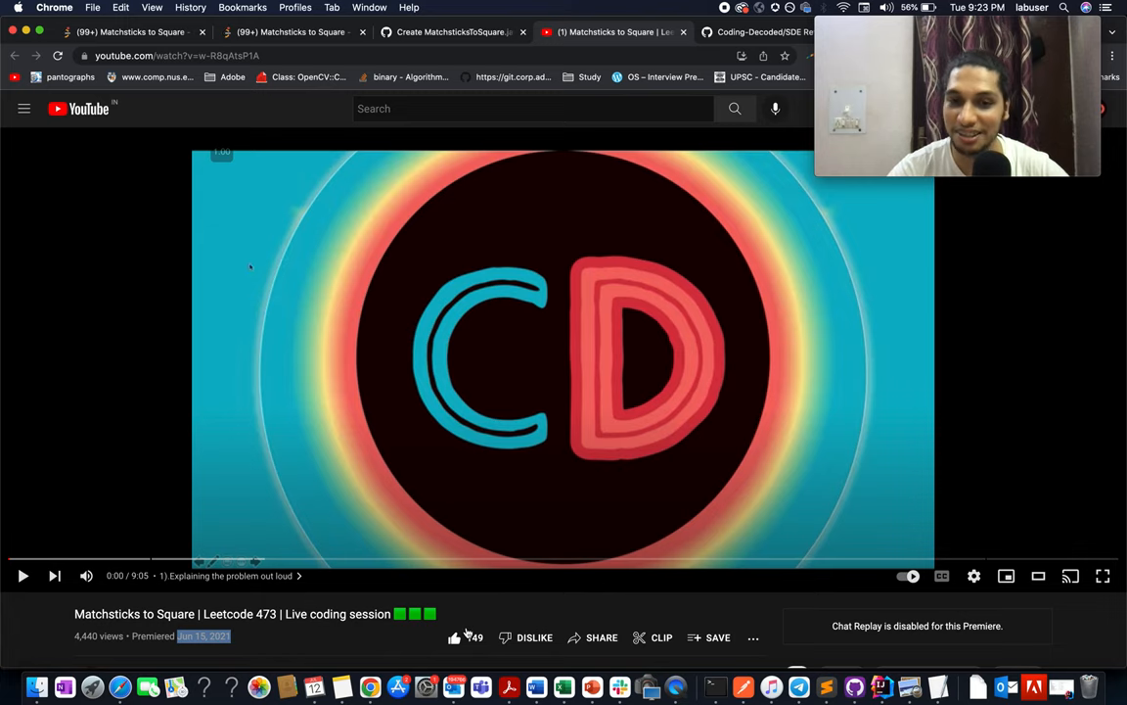
scroll("down", 3)
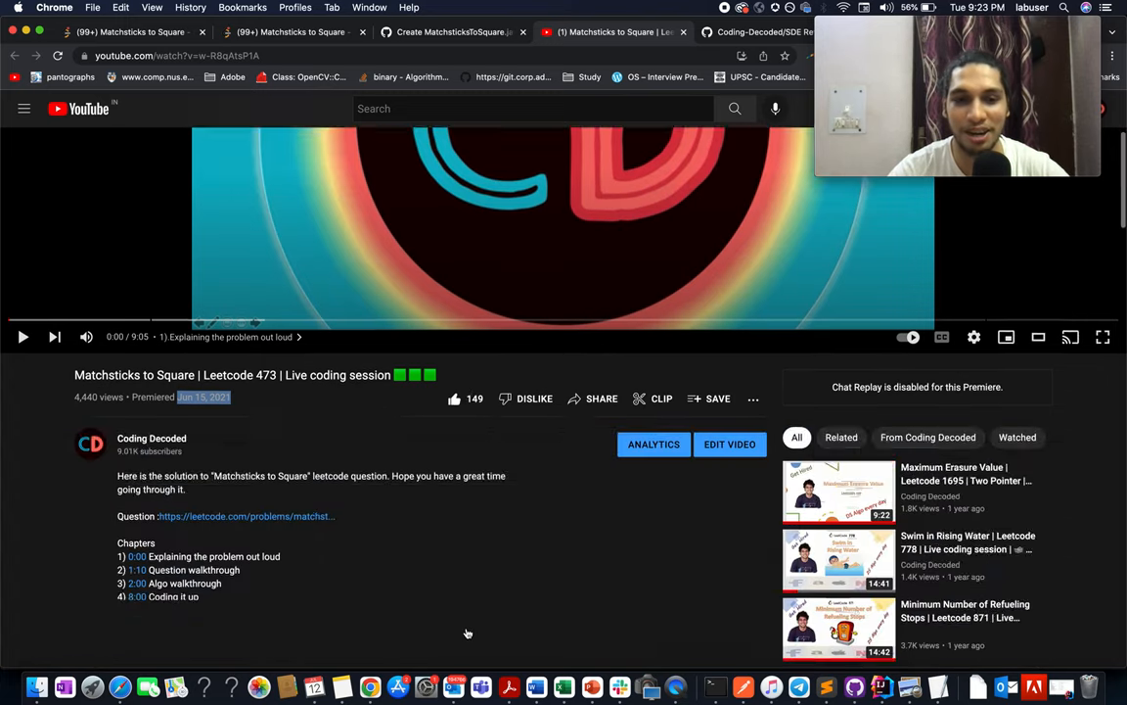
scroll("down", 3)
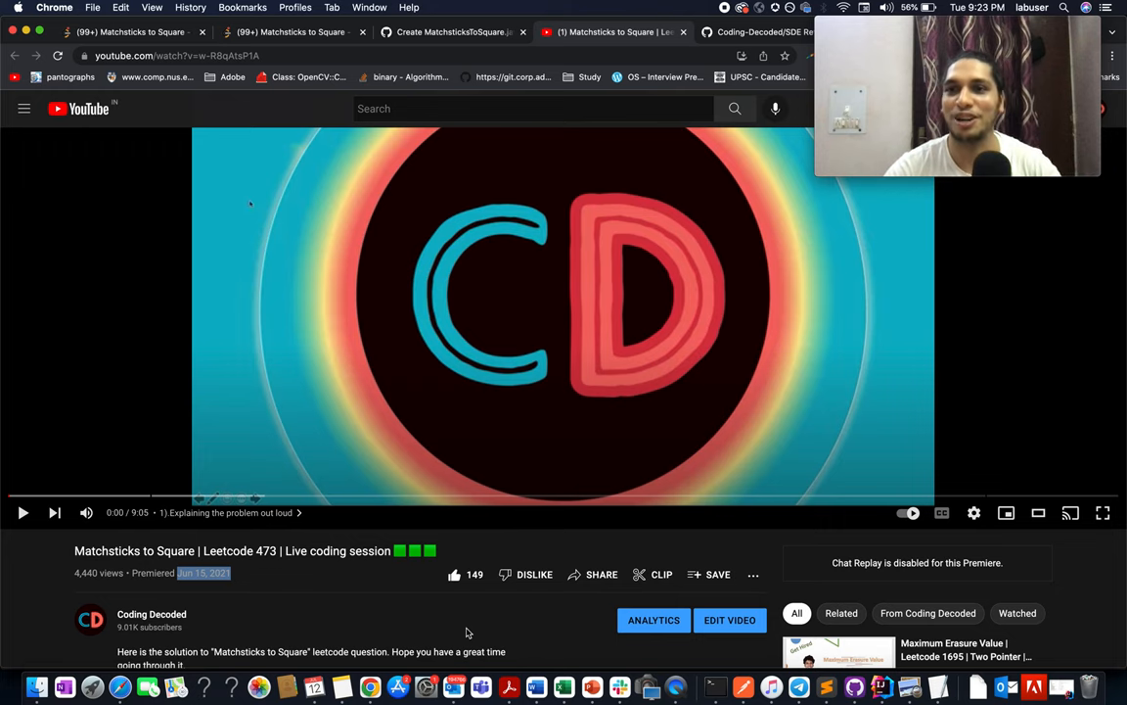
- On the Coding Decoded GitHub topic list, follow the Backtracking link to its Google Sheets question list
left_click(763, 31)
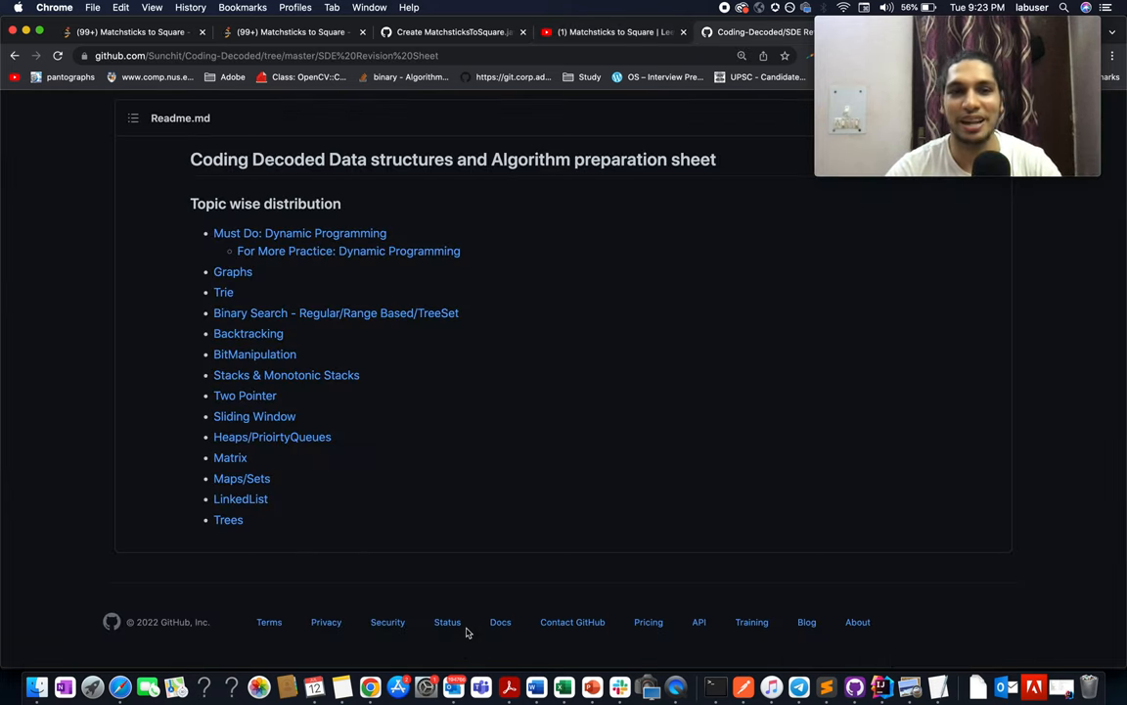
mouse_move(276, 347)
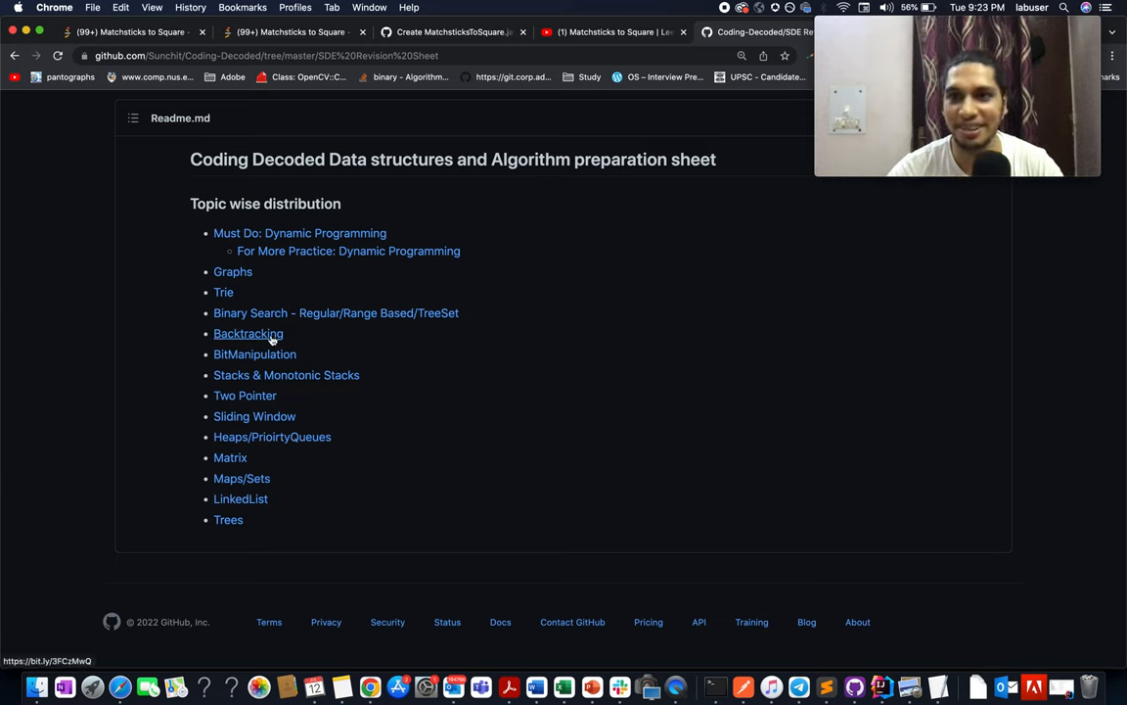
left_click(248, 332)
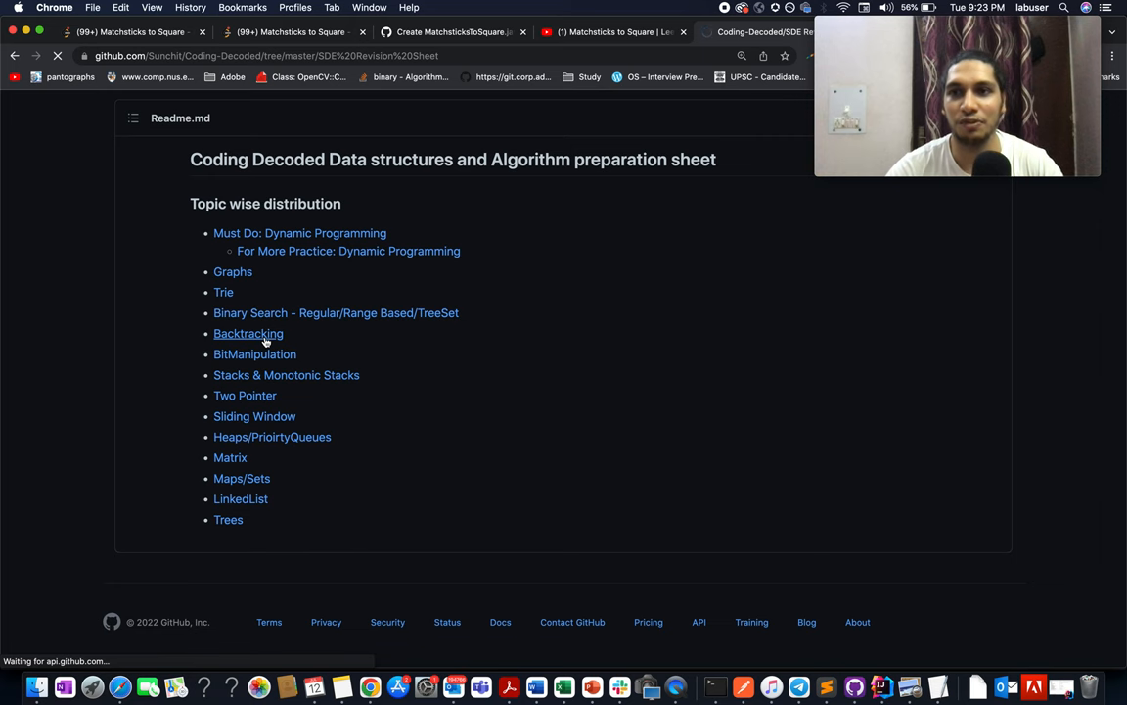
left_click(248, 333)
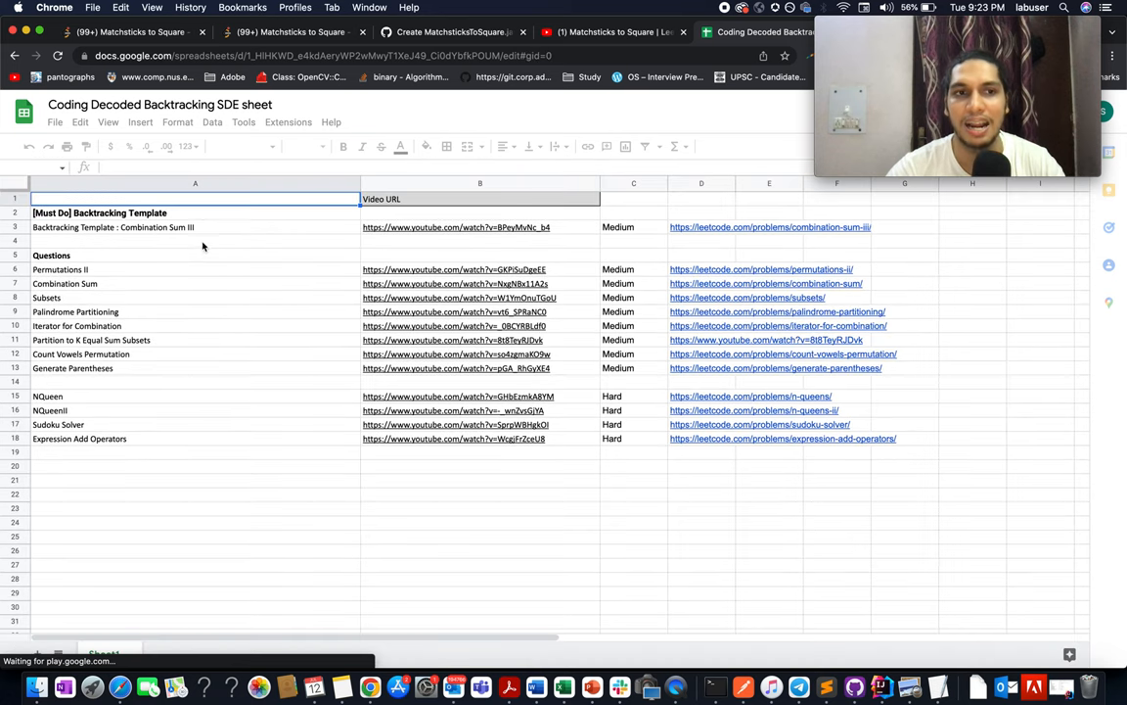
left_click(113, 227)
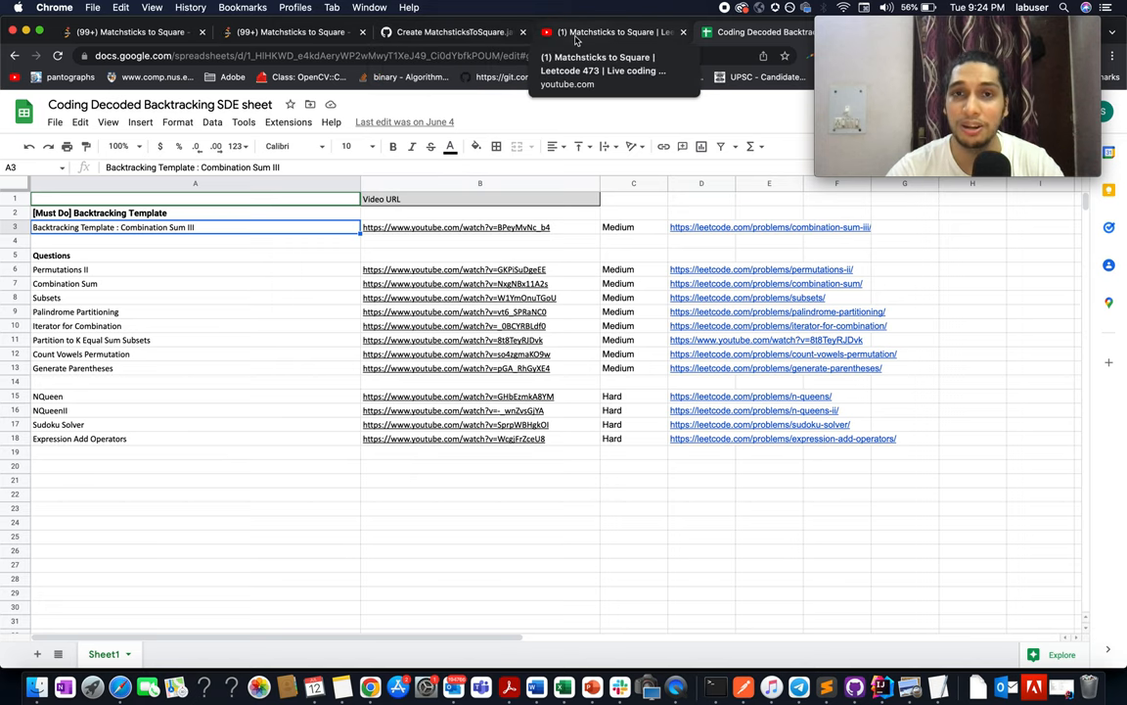
- Glance at the merged GitHub solution, then scroll the YouTube video page down to its Chapters
left_click(452, 32)
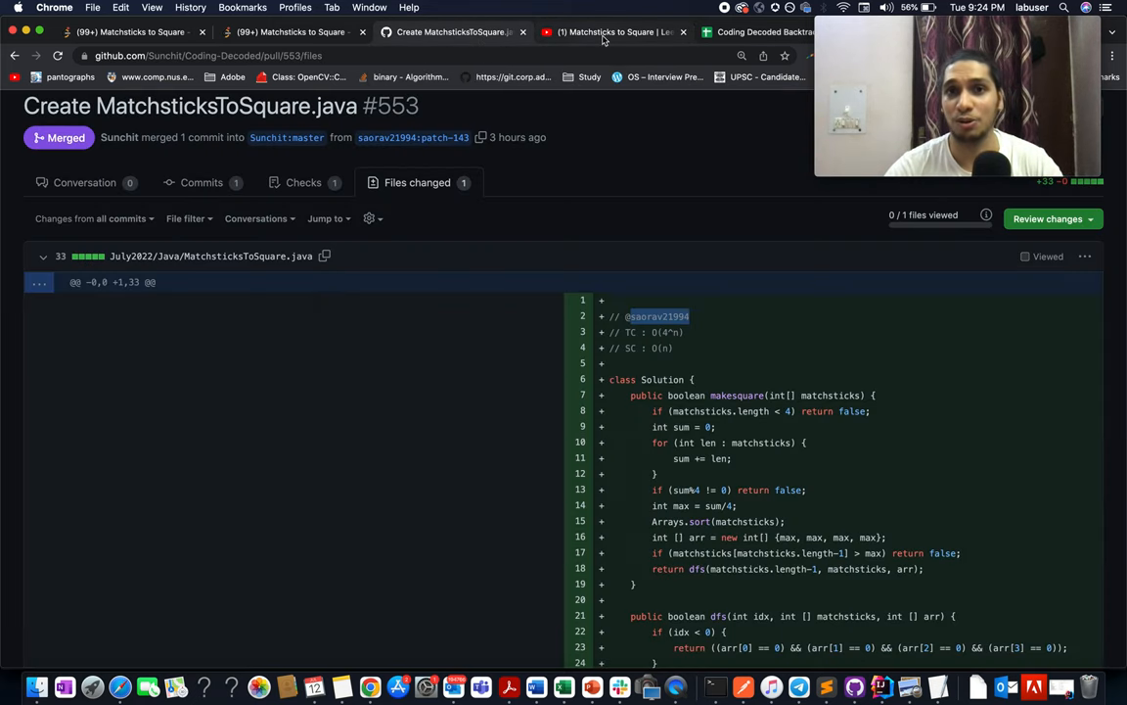
left_click(614, 31)
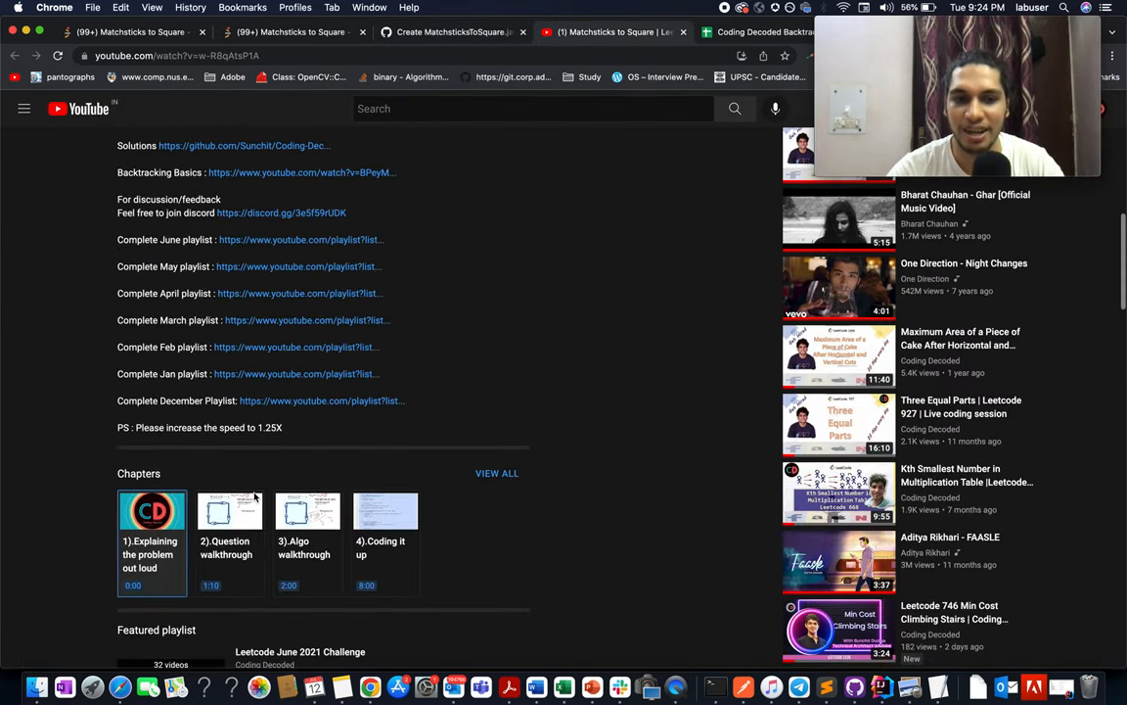
scroll("down", 3)
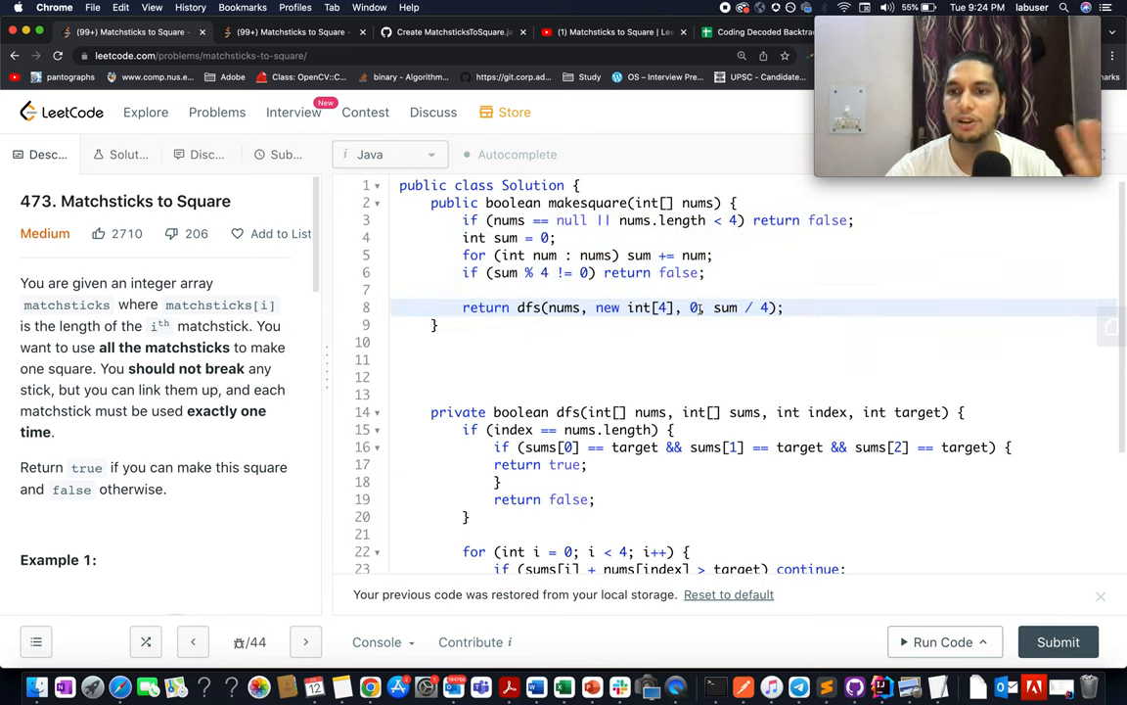
- Highlight the starting index 0 in the dfs call, then bring up the merged pull request
double_click(917, 412)
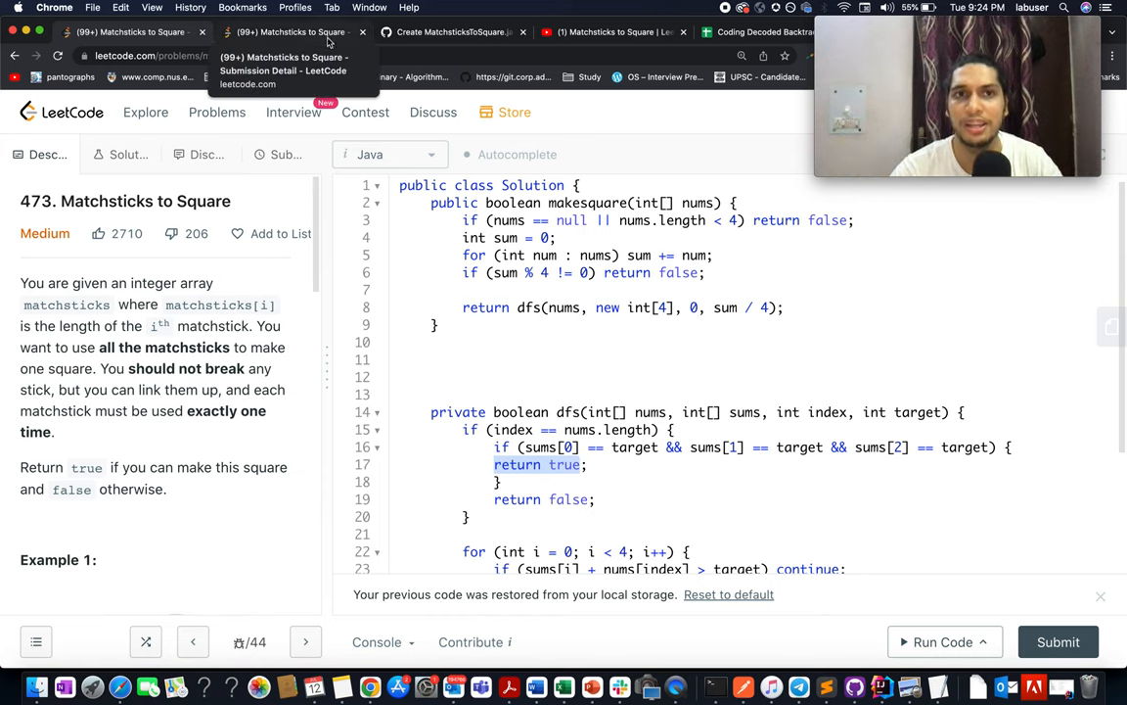
left_click(614, 31)
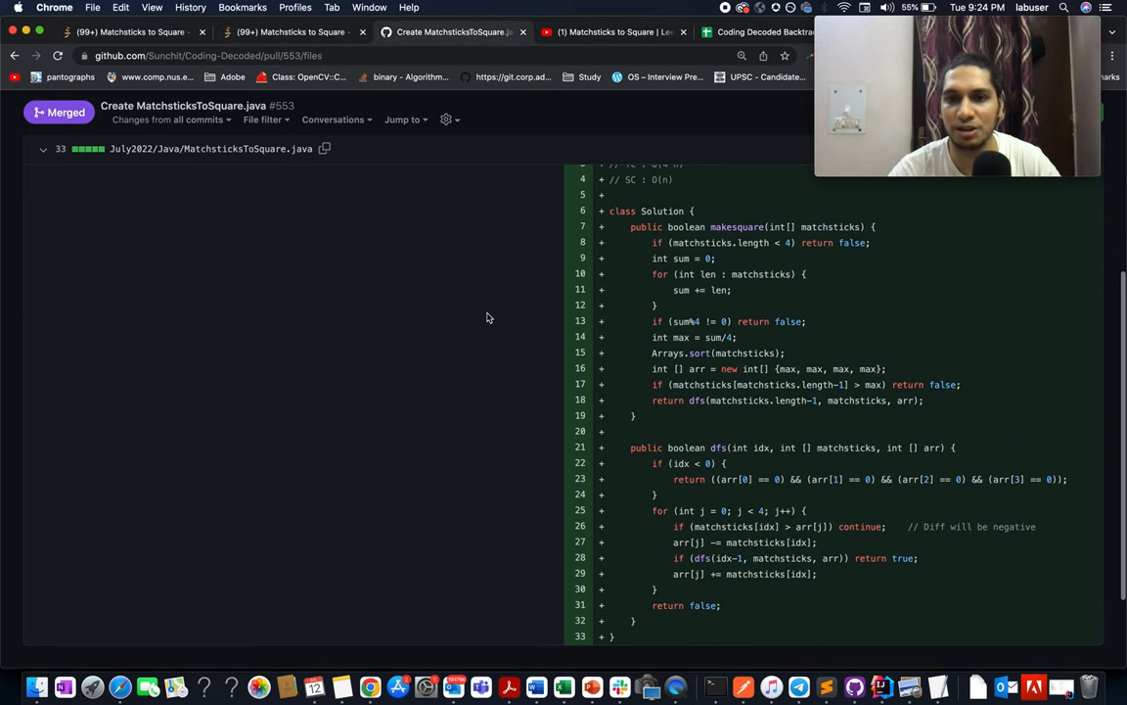
- Scroll through pull request #553's MatchsticksToSquare.java down to line 33
left_click_drag(631, 227, 685, 620)
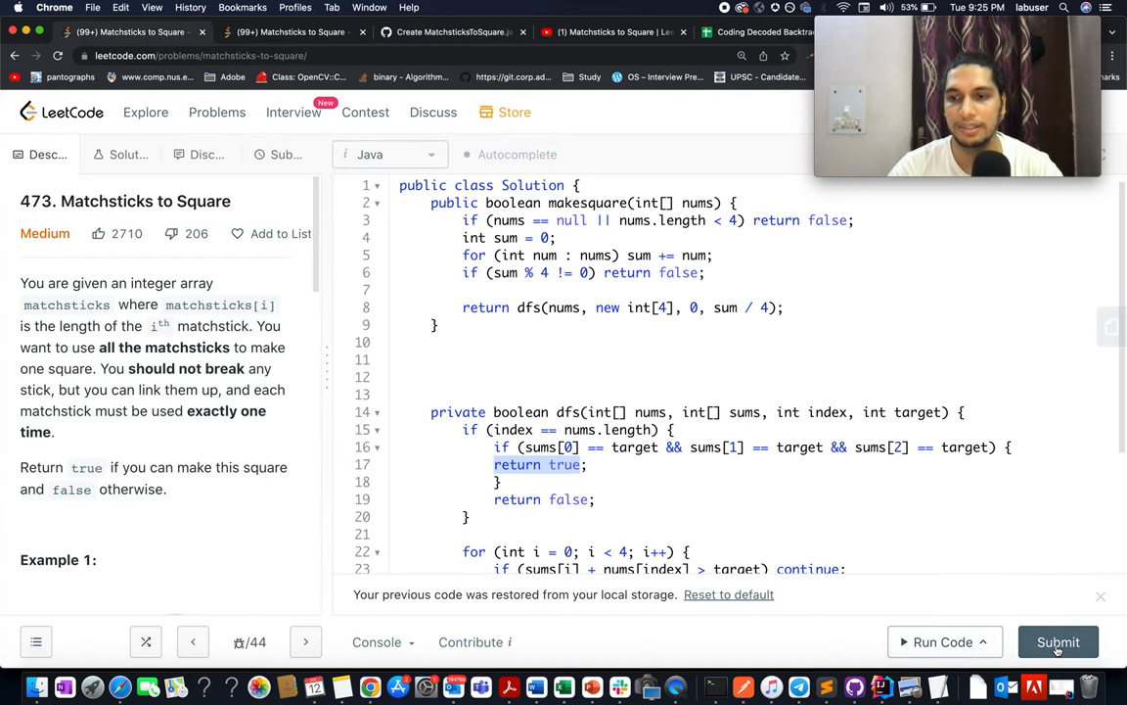
- Submit the DFS solution and select the Time Limit Exceeded last executed input
left_click(1058, 642)
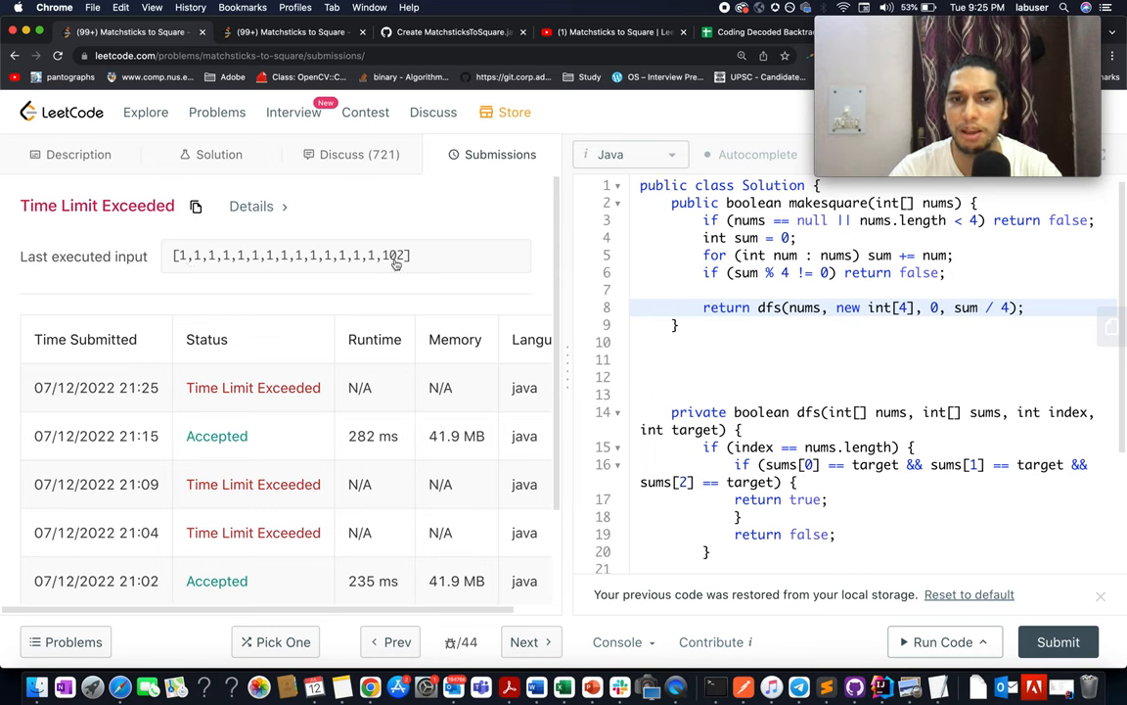
triple_click(291, 255)
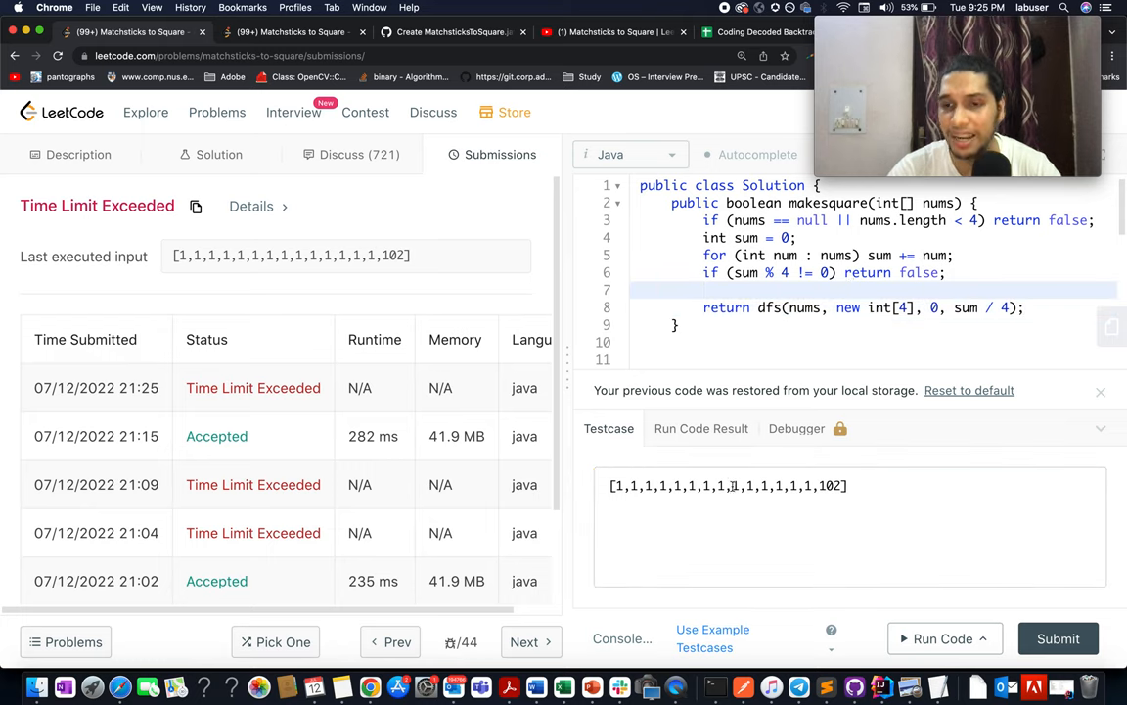
- Add Arrays.sort(nums) on empty line 7 of the solution
left_click(852, 485)
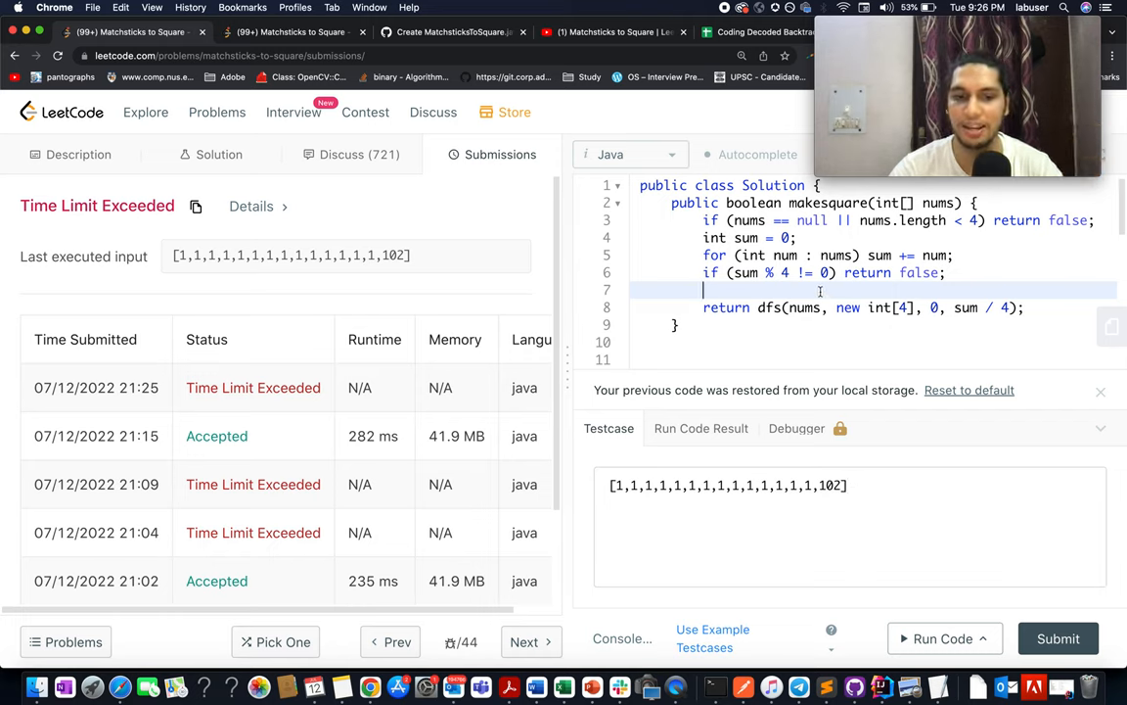
type("Arrays")
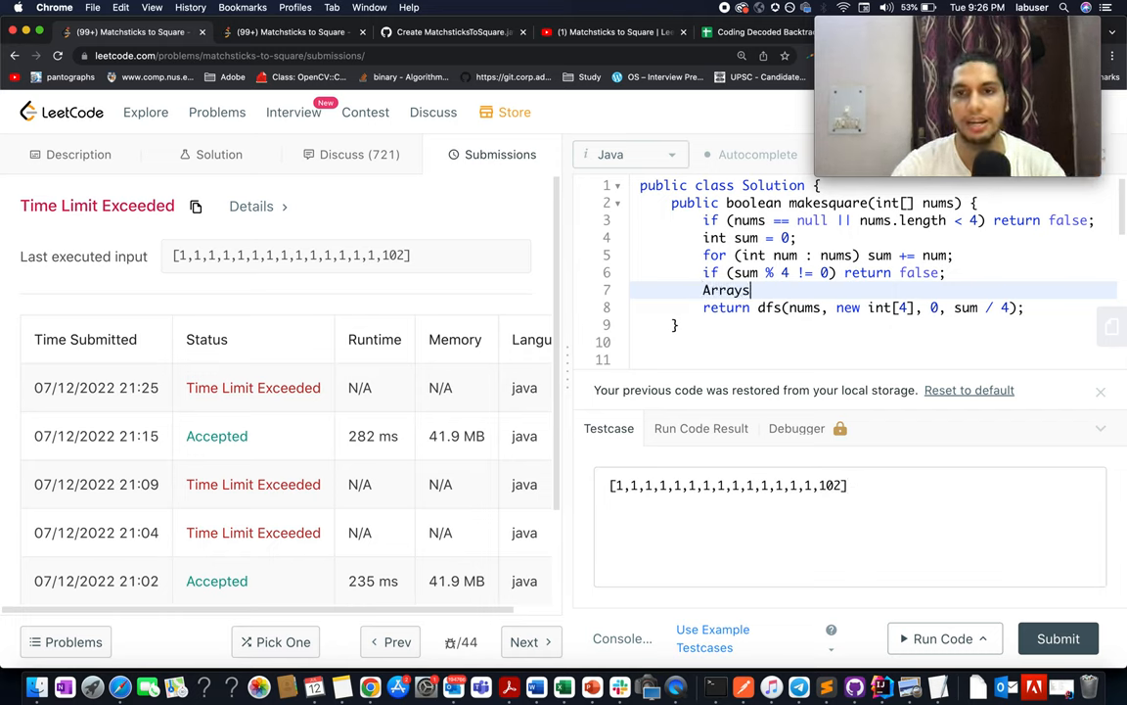
type(".sort()")
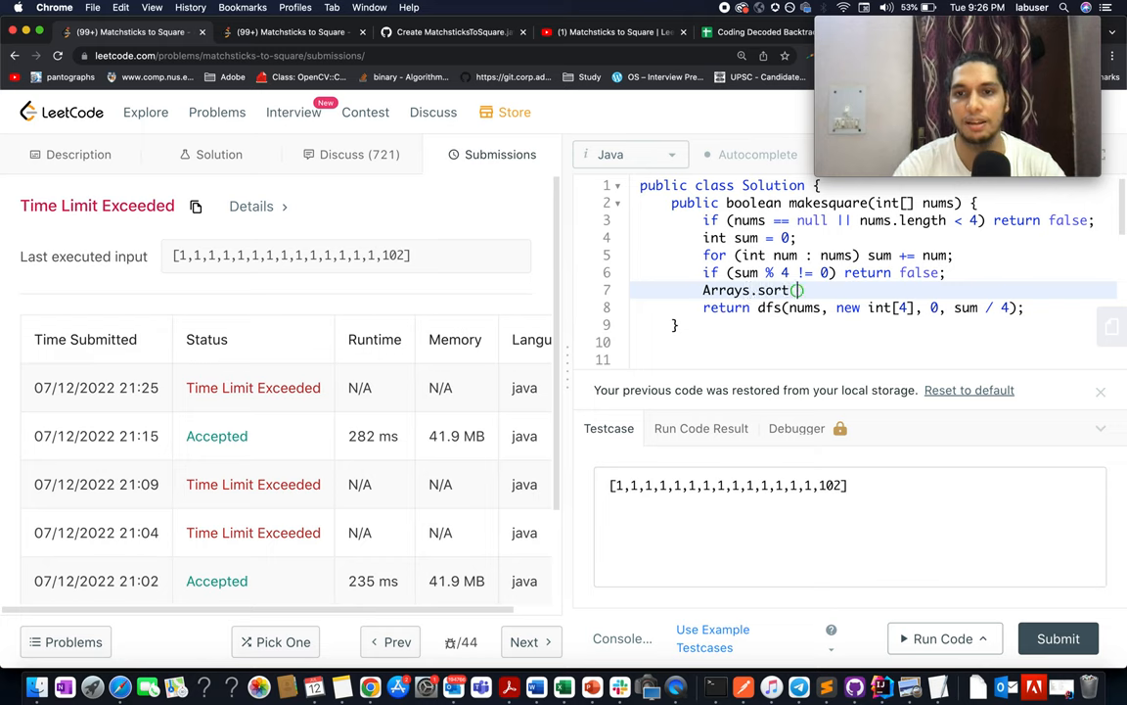
type("nums")
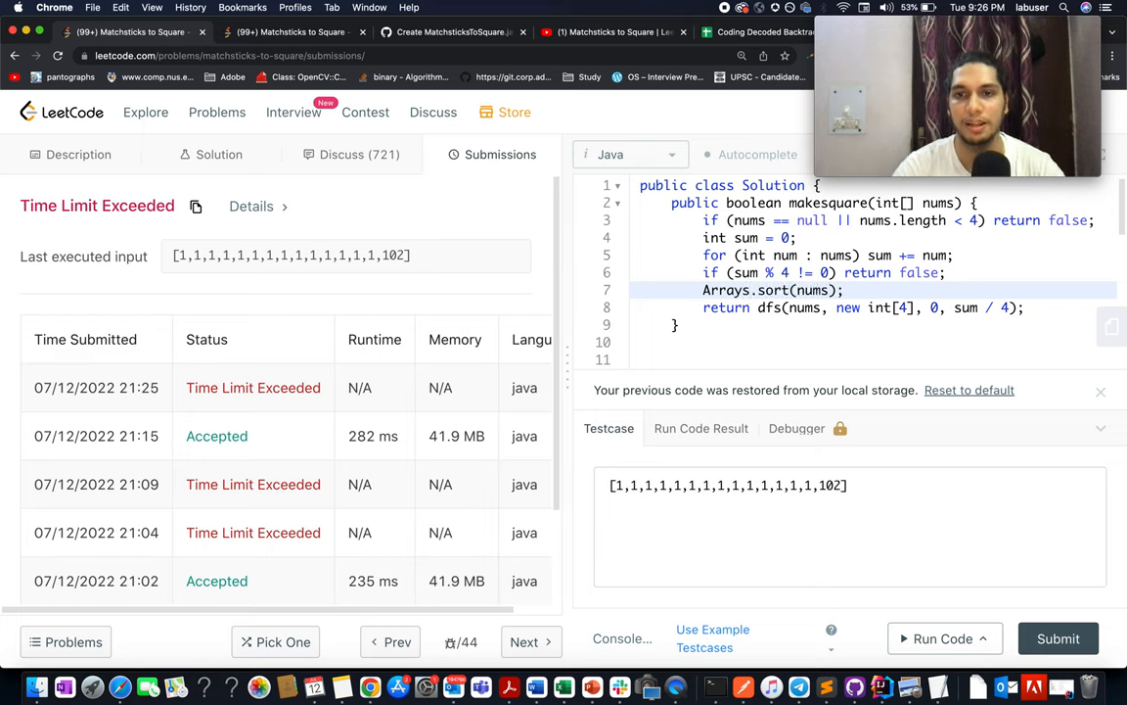
- Write the private void reverse(int[] nums) signature with pointers i = 0 and j = nums.length-1
scroll("down", 3)
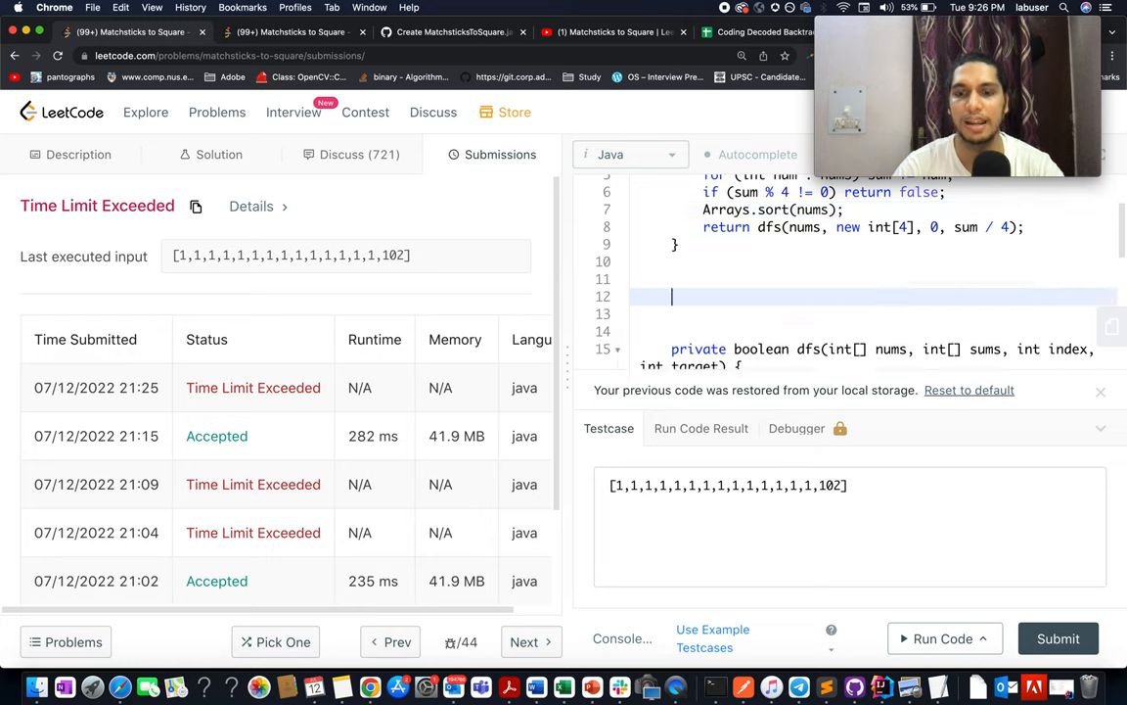
type("pri")
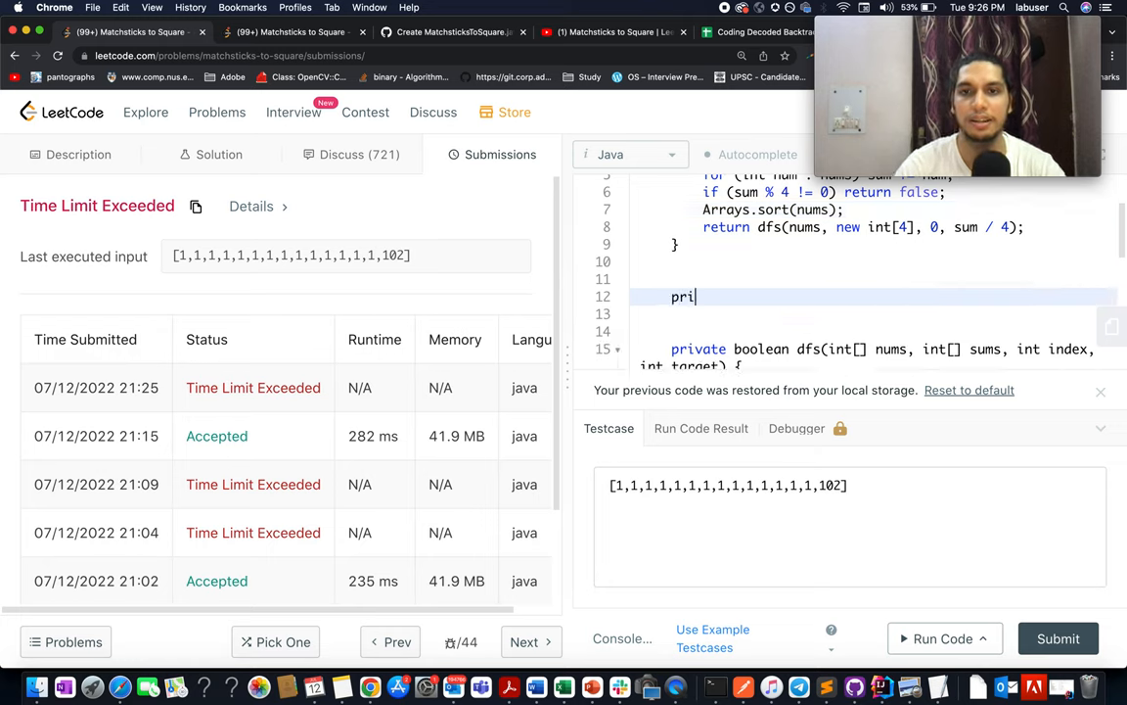
type("vate coid")
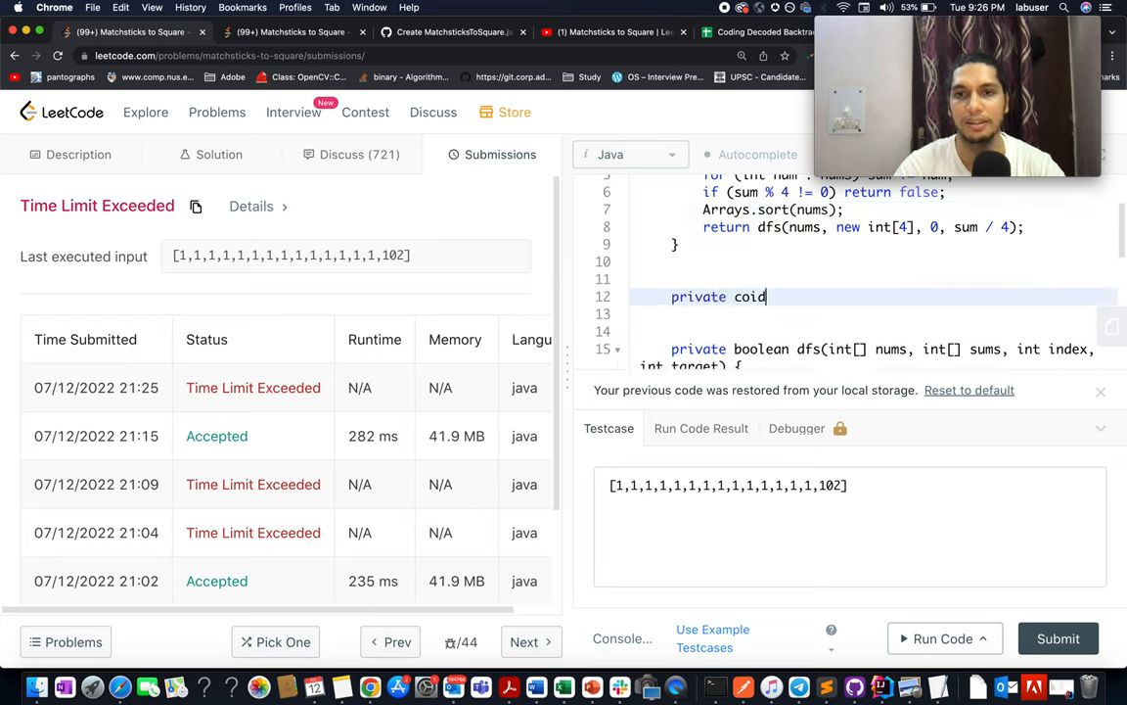
type("void reve")
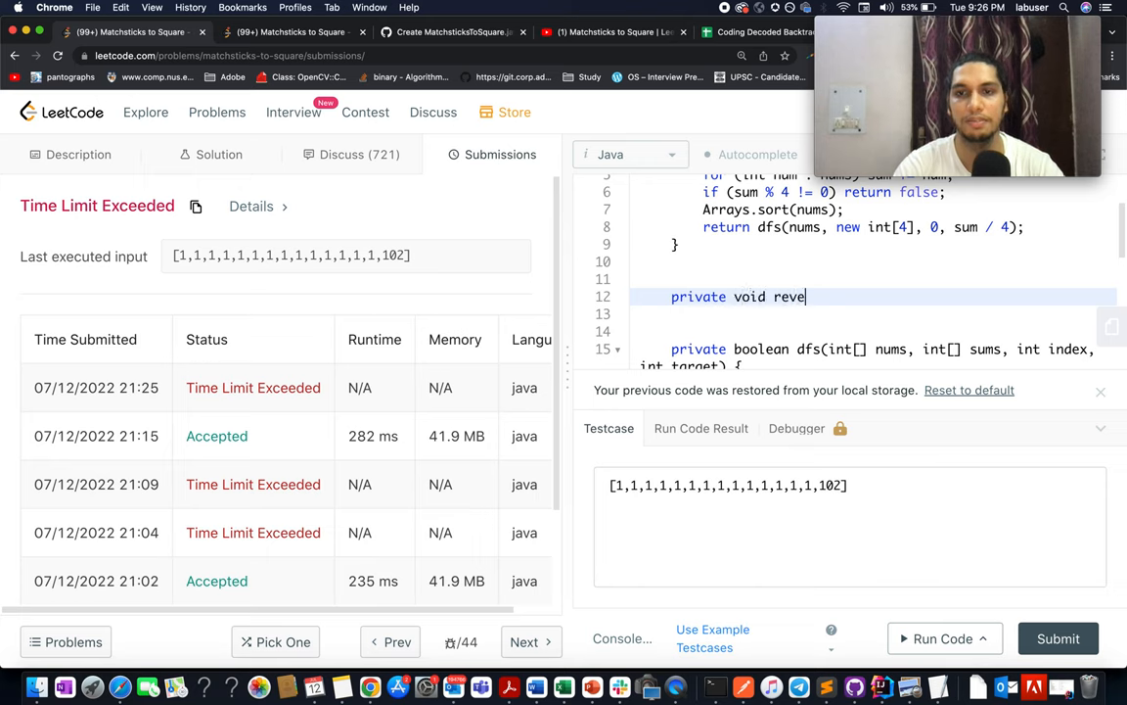
type("rse()")
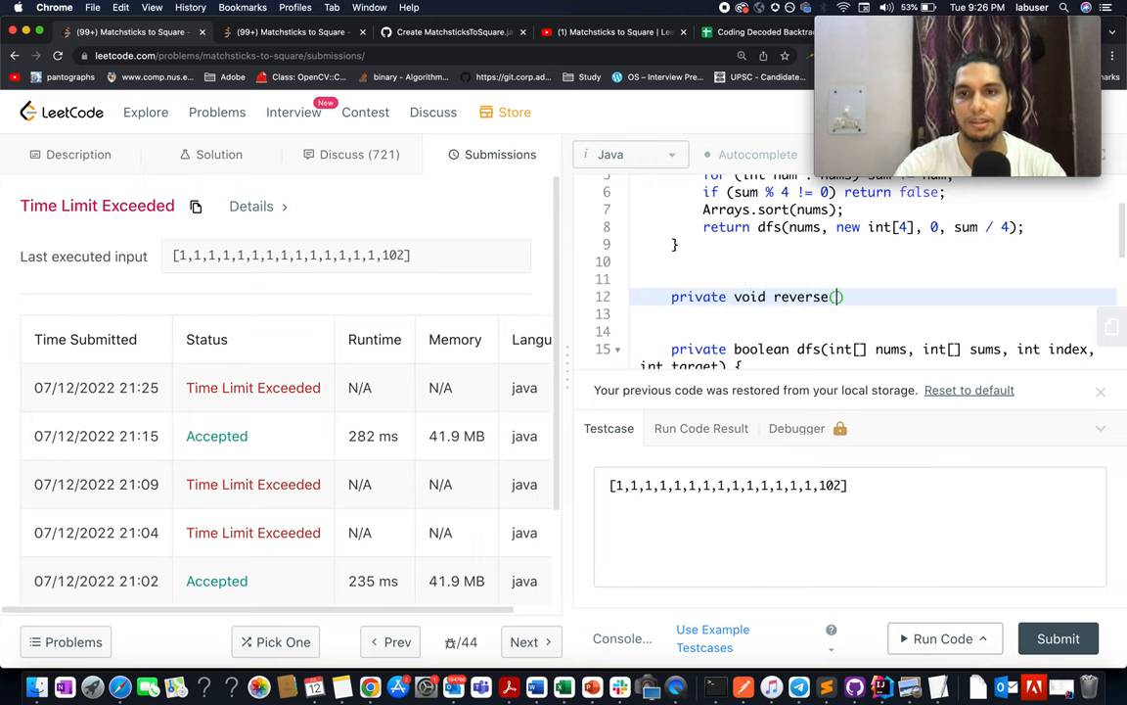
type("int[] nums")
left_click(871, 314)
type("int i")
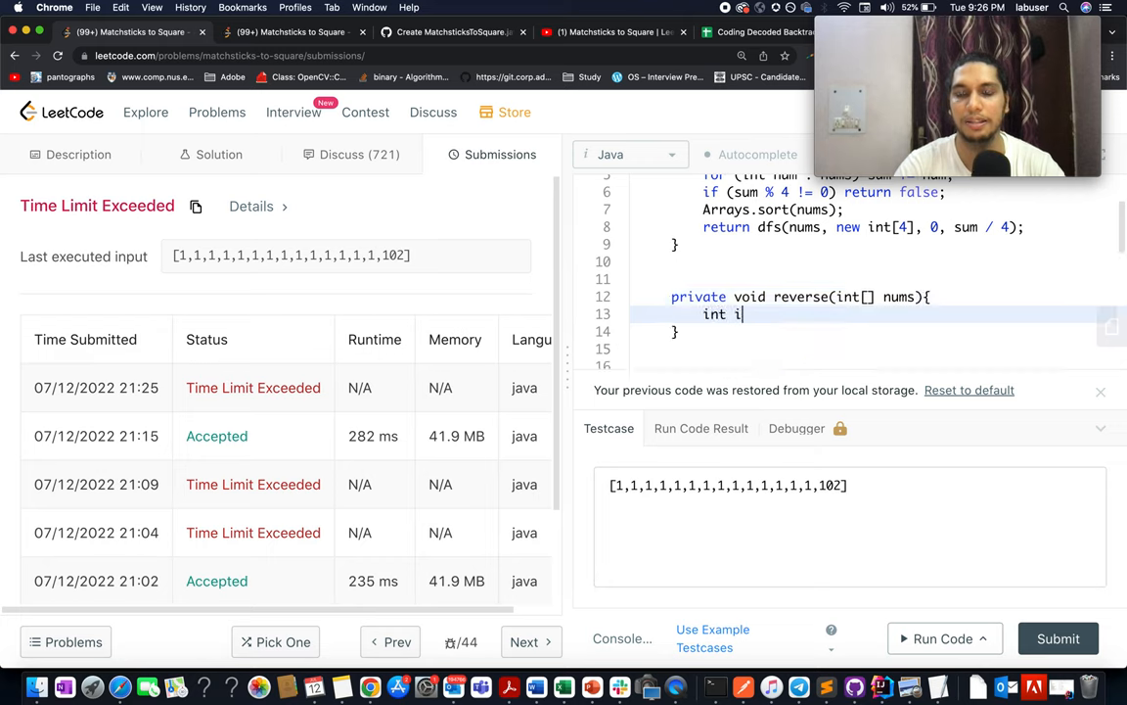
type("=0;")
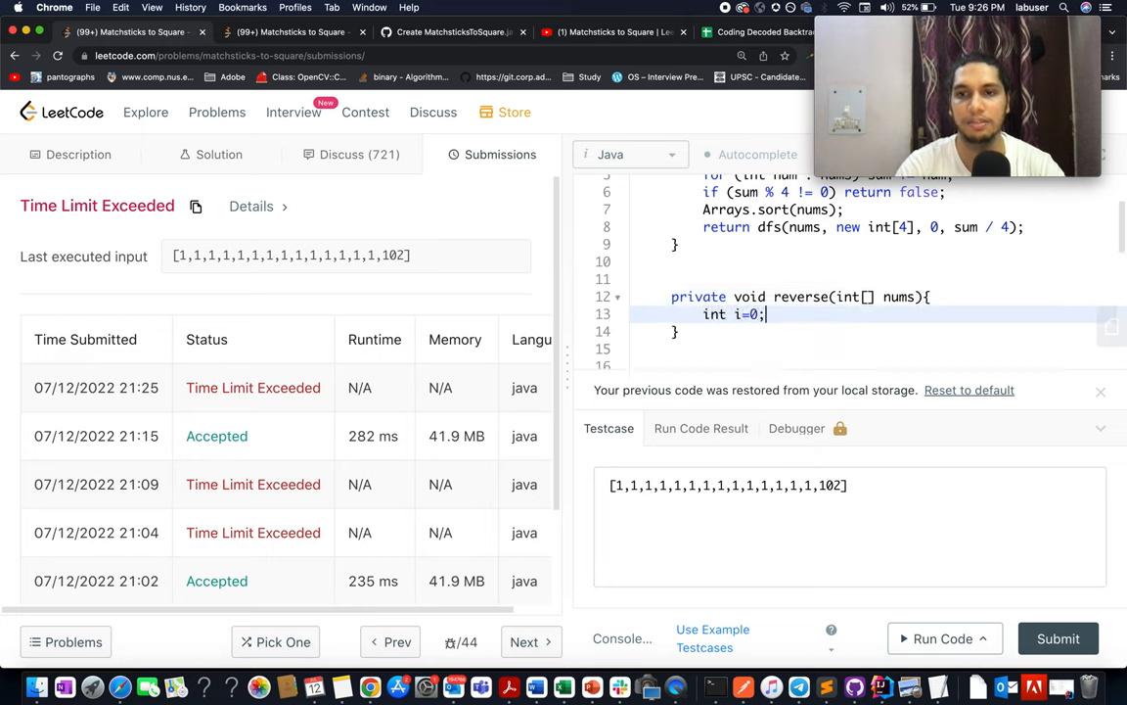
type("int")
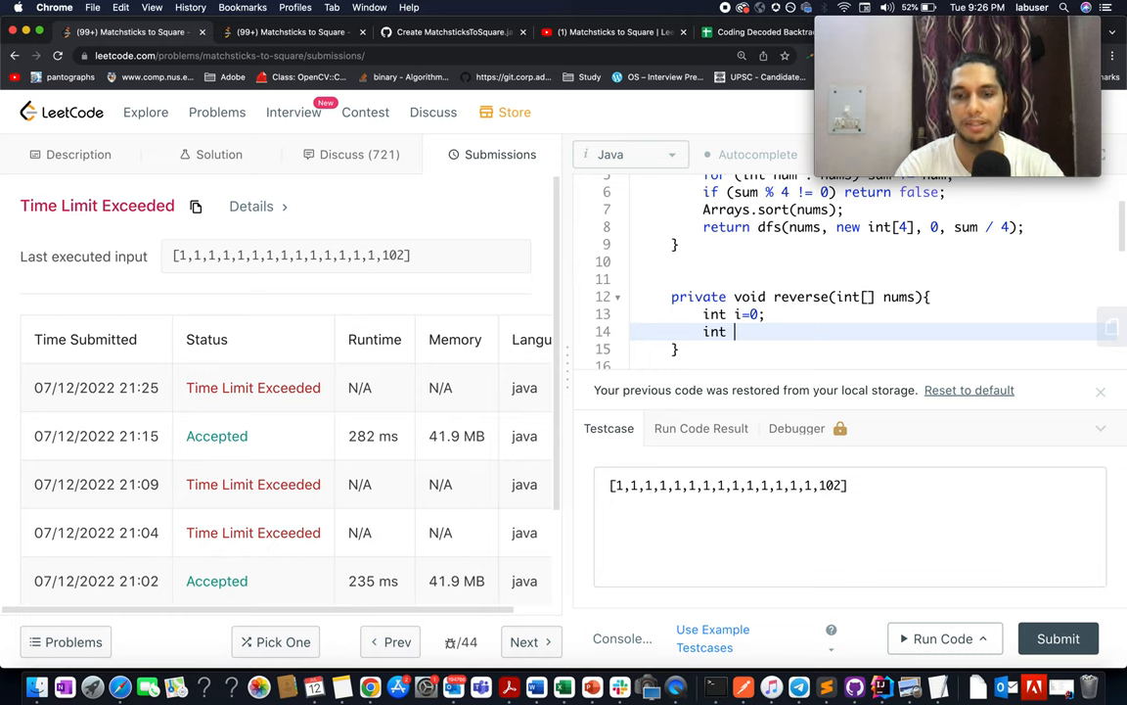
type("j = e")
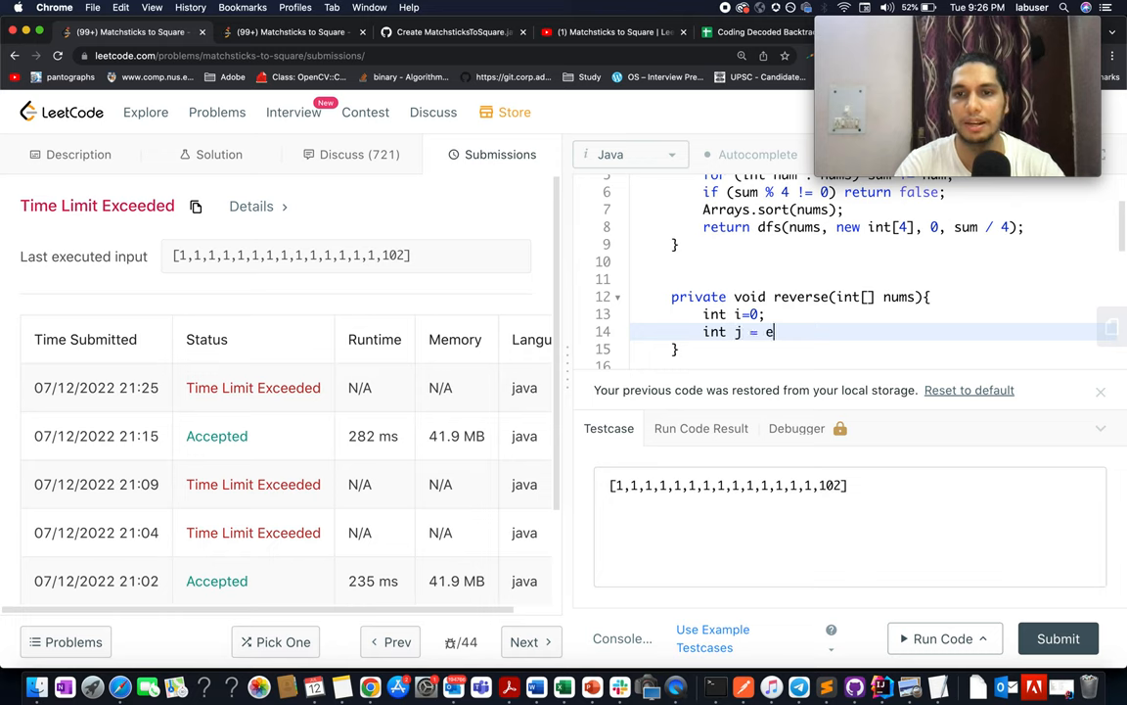
type("ums.leng")
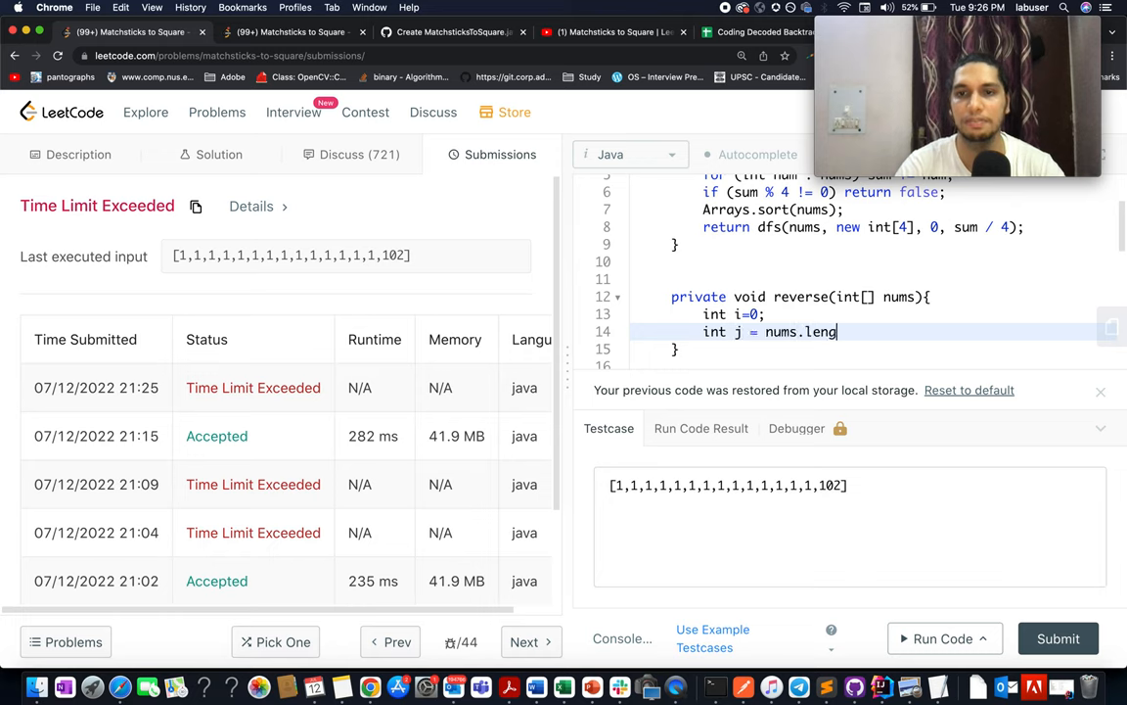
type("th-1;")
type("while(i<")
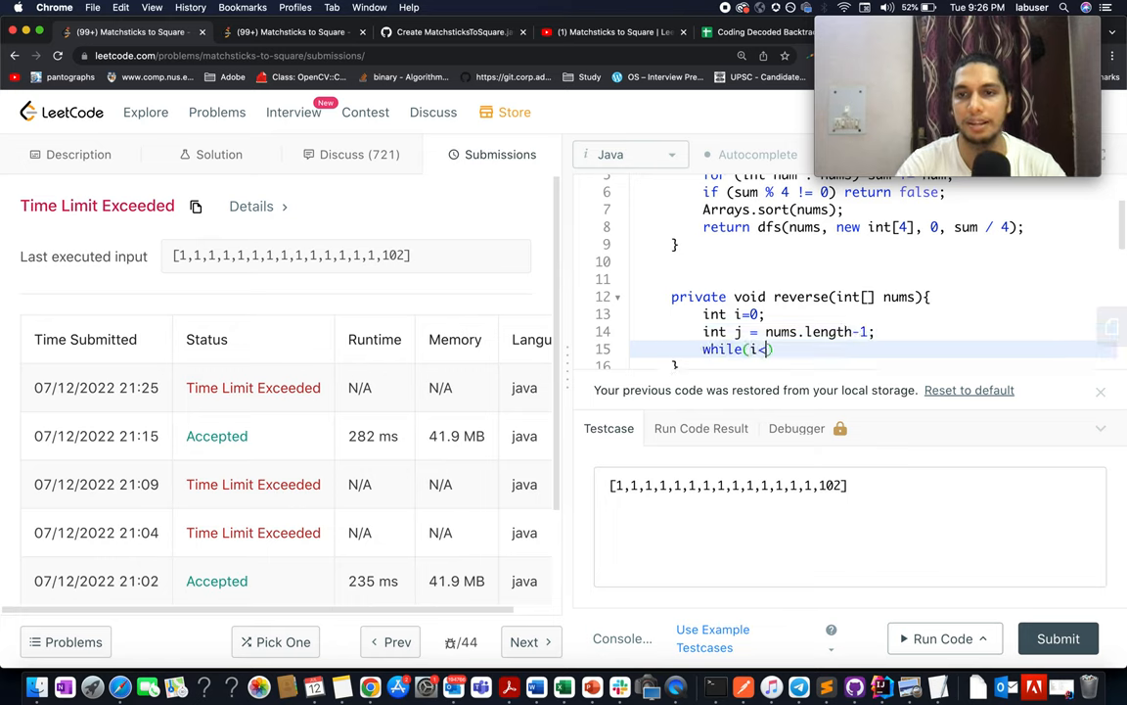
- Fill the while (i < j) loop swapping nums[i] and nums[j] through a temp variable
type("j){")
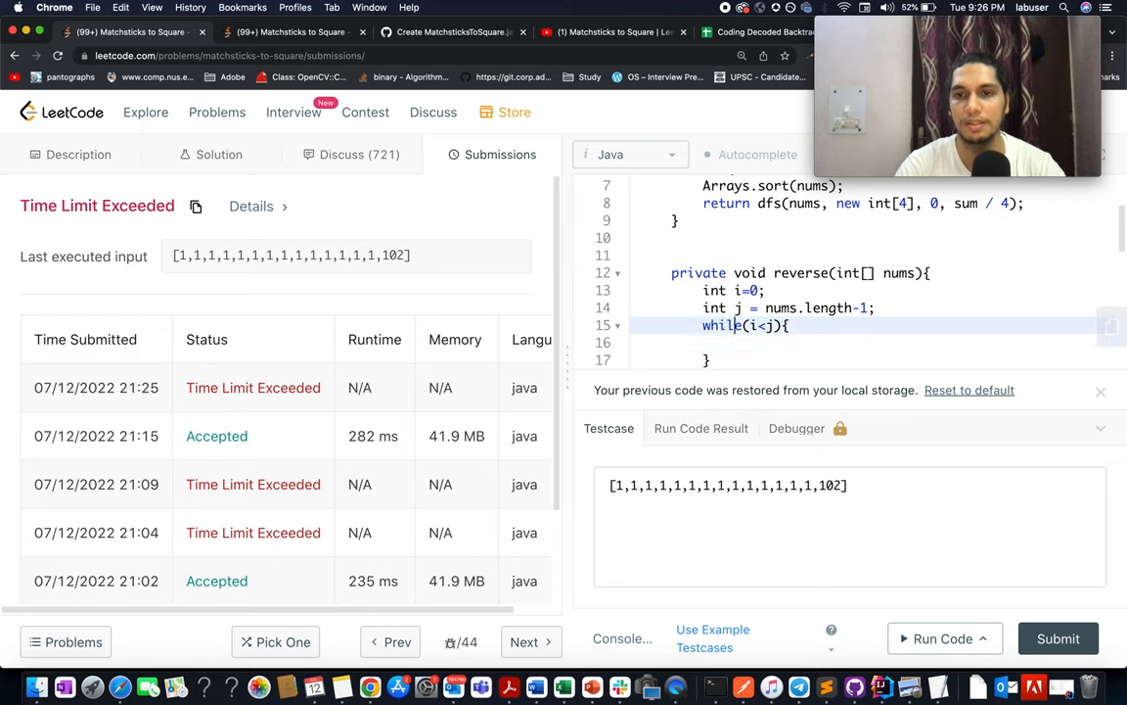
type("=")
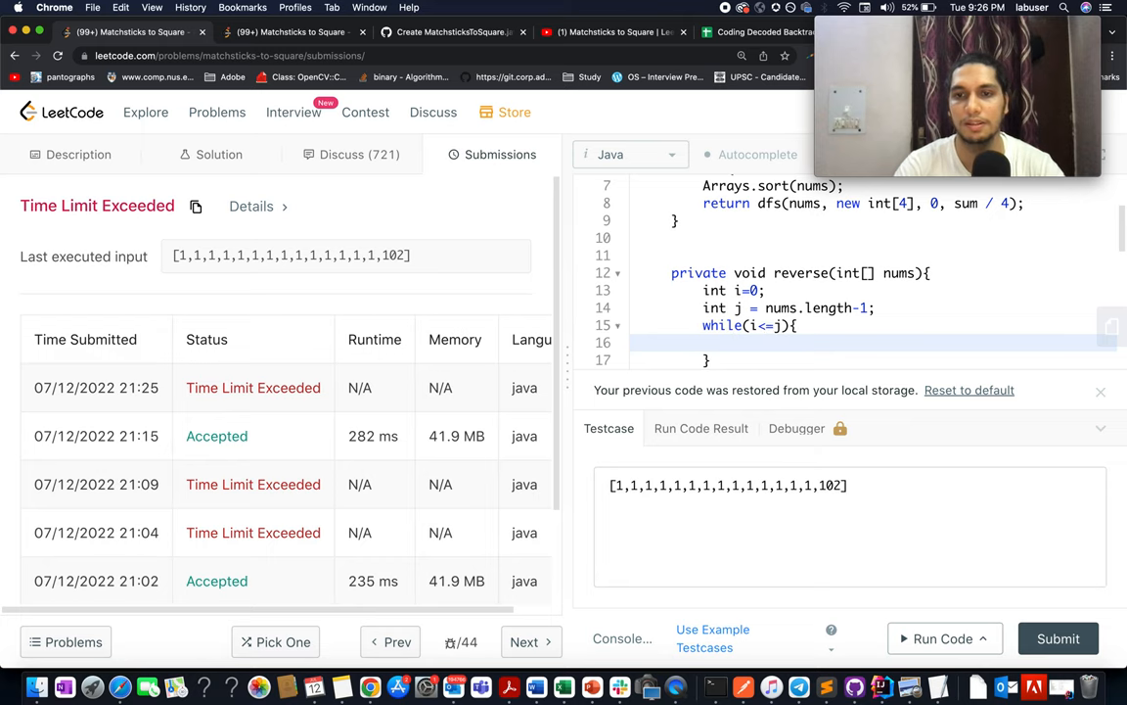
type("int")
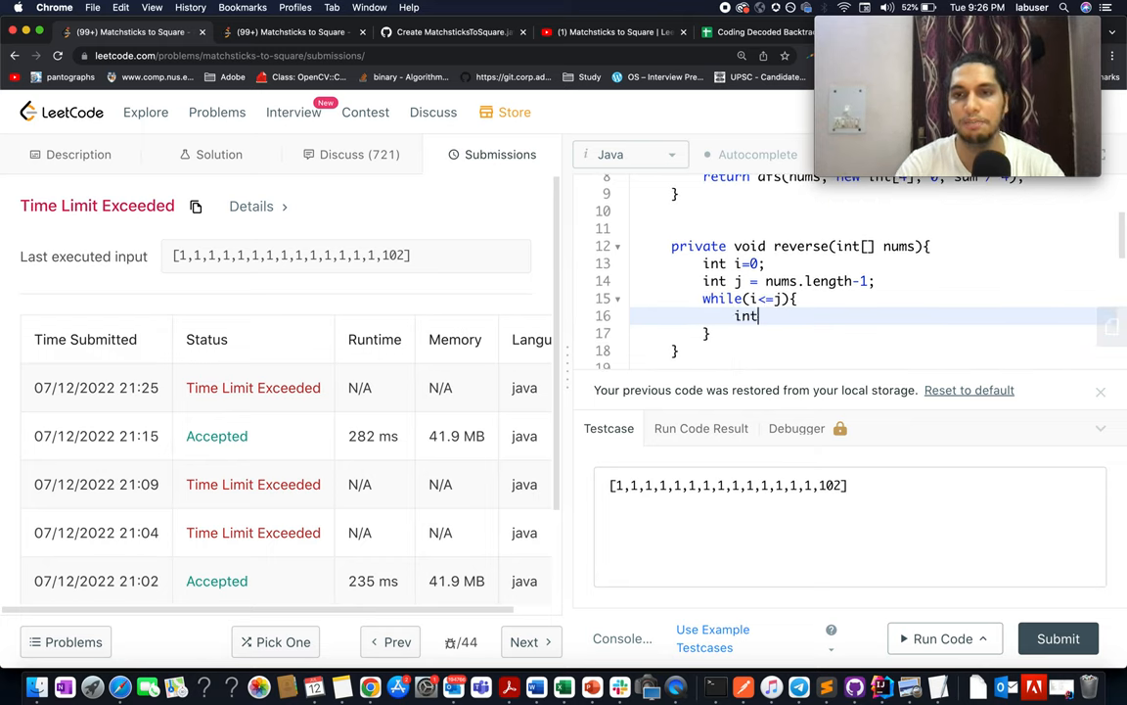
type("nums[]")
type("i")
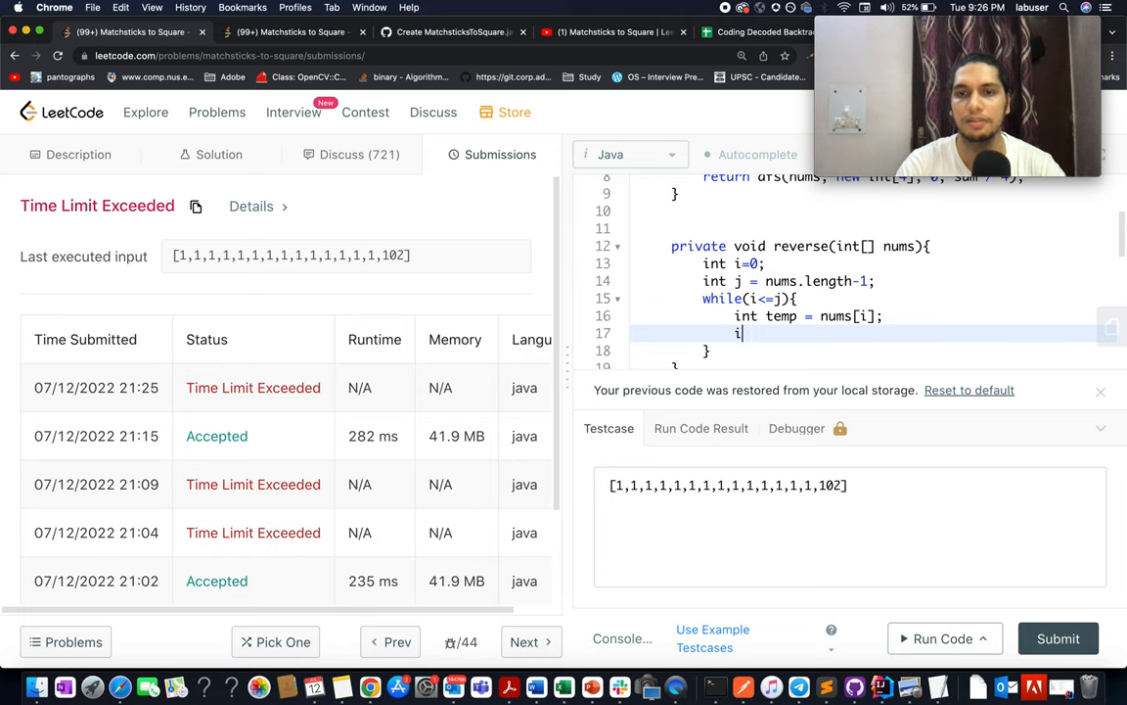
type("nums[j]")
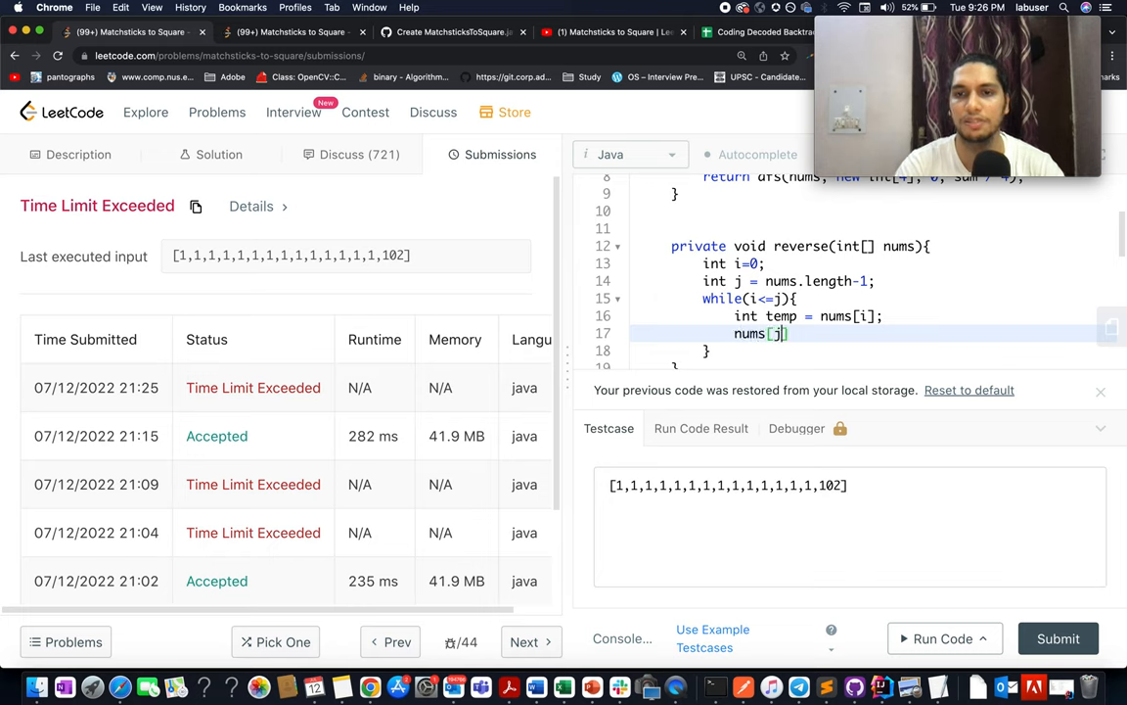
type("= t")
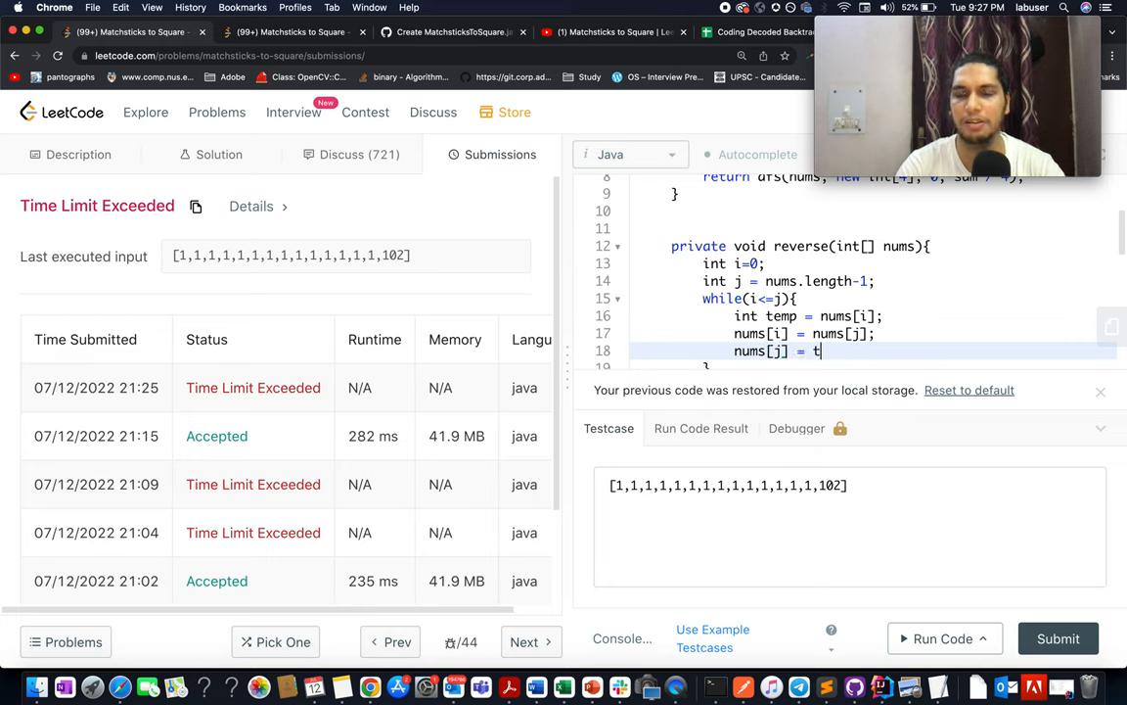
type("emp;")
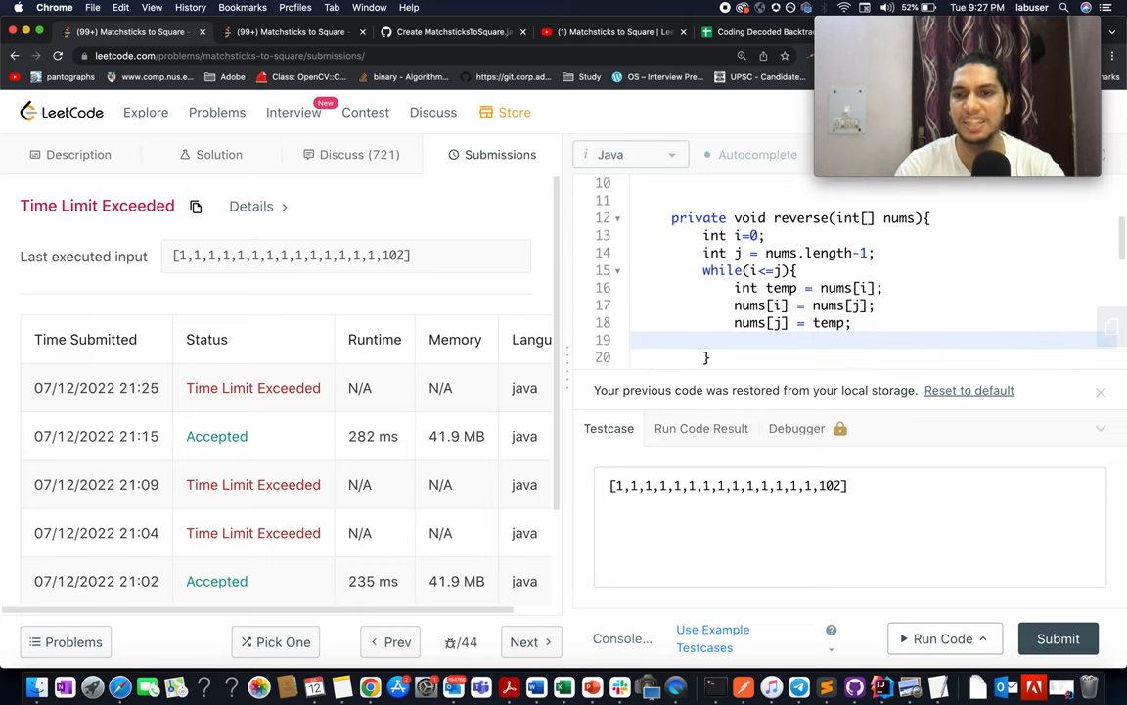
type("i++;")
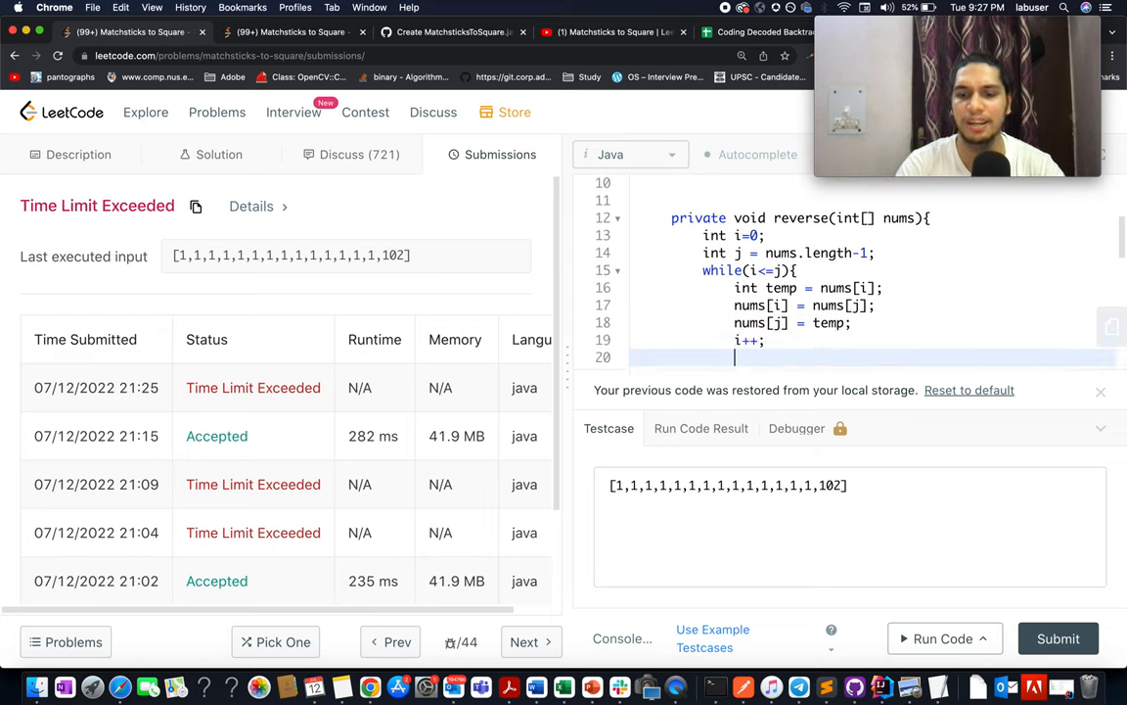
scroll("down", 3)
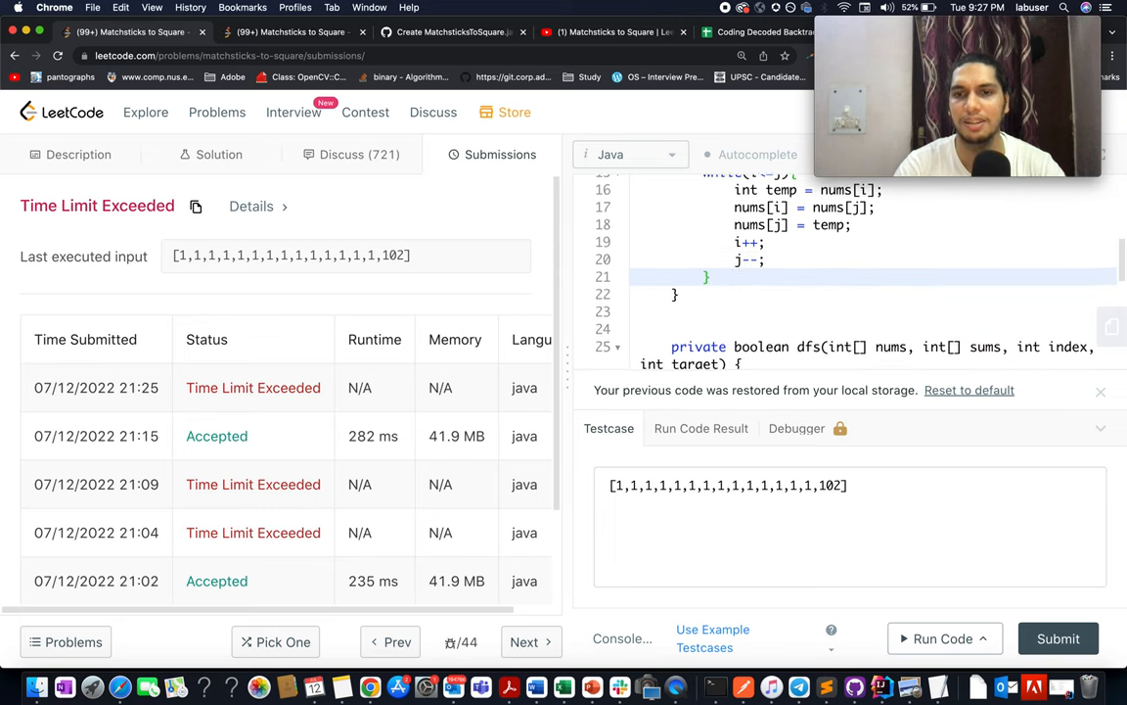
- Add reverse(nums) after sorting, rerun the test case, and submit the solution
left_click(942, 638)
type("re")
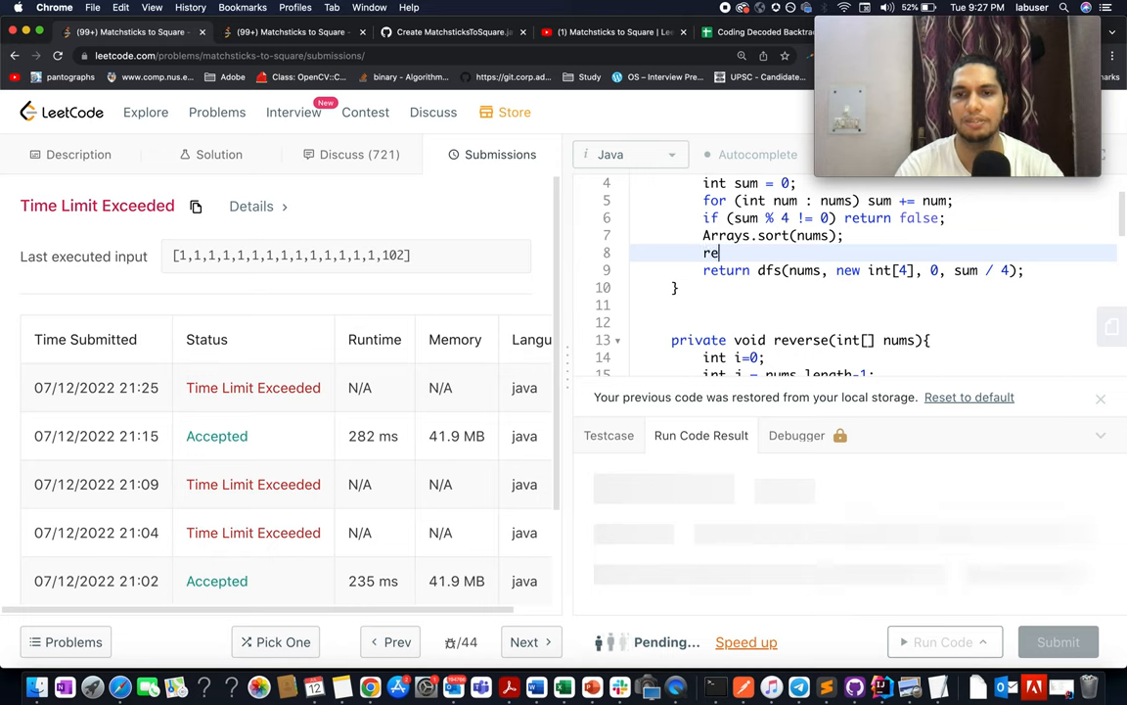
type("verse(nums);")
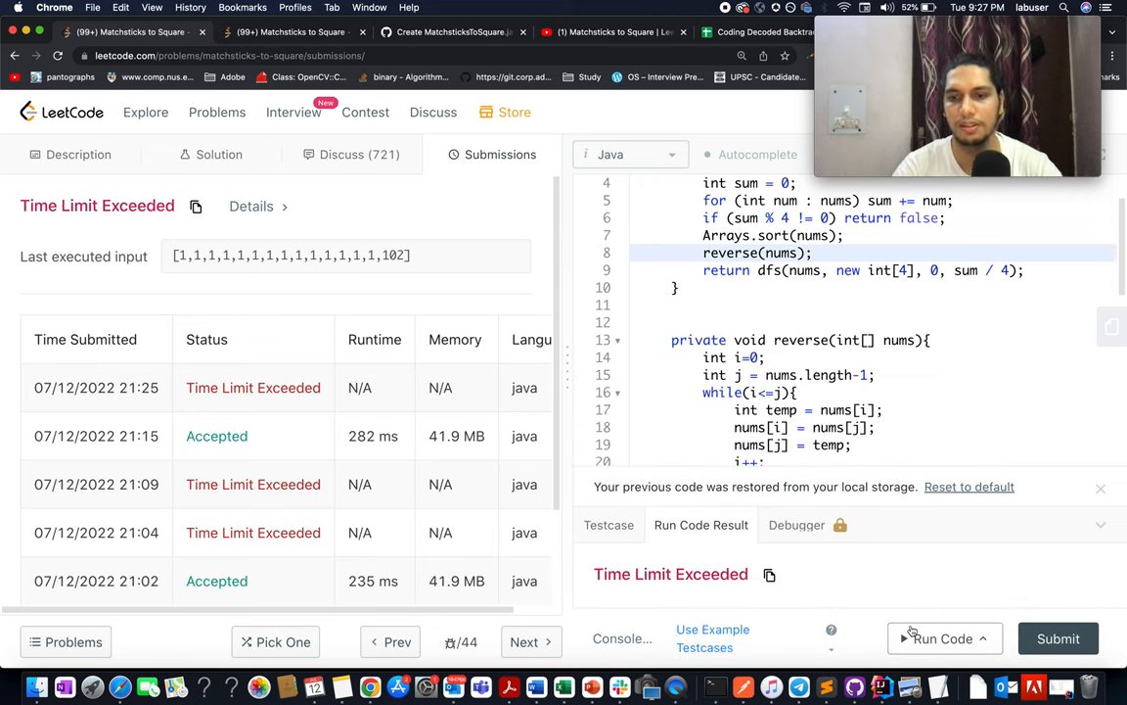
left_click(940, 638)
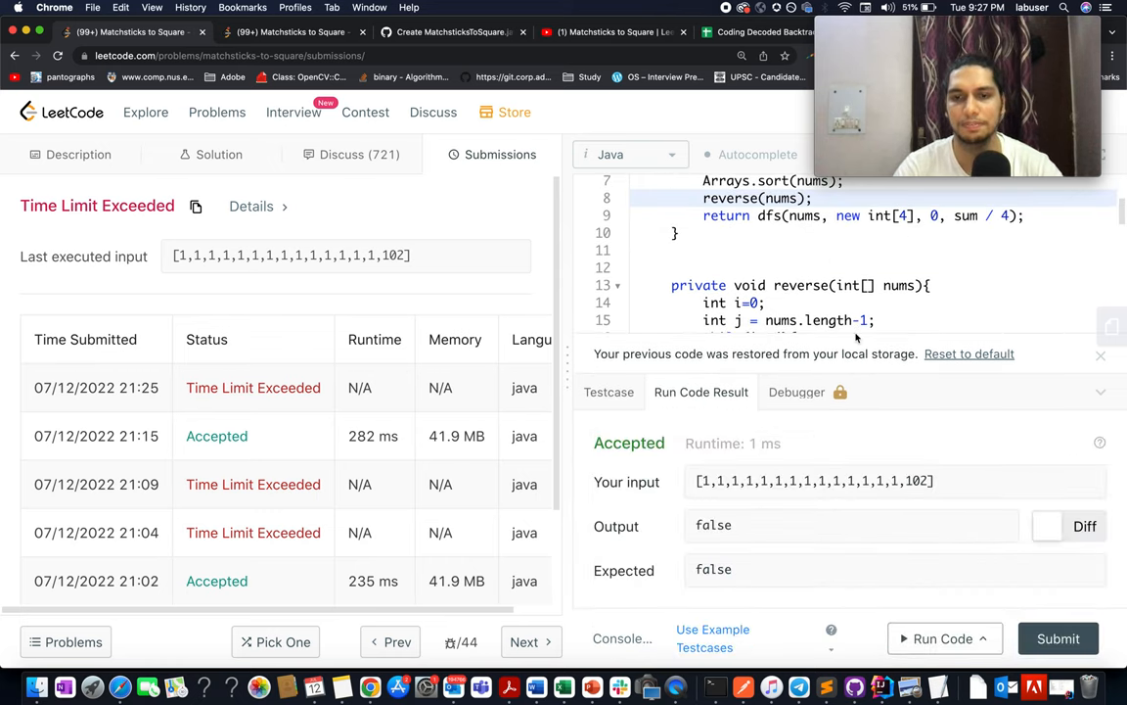
left_click(1058, 638)
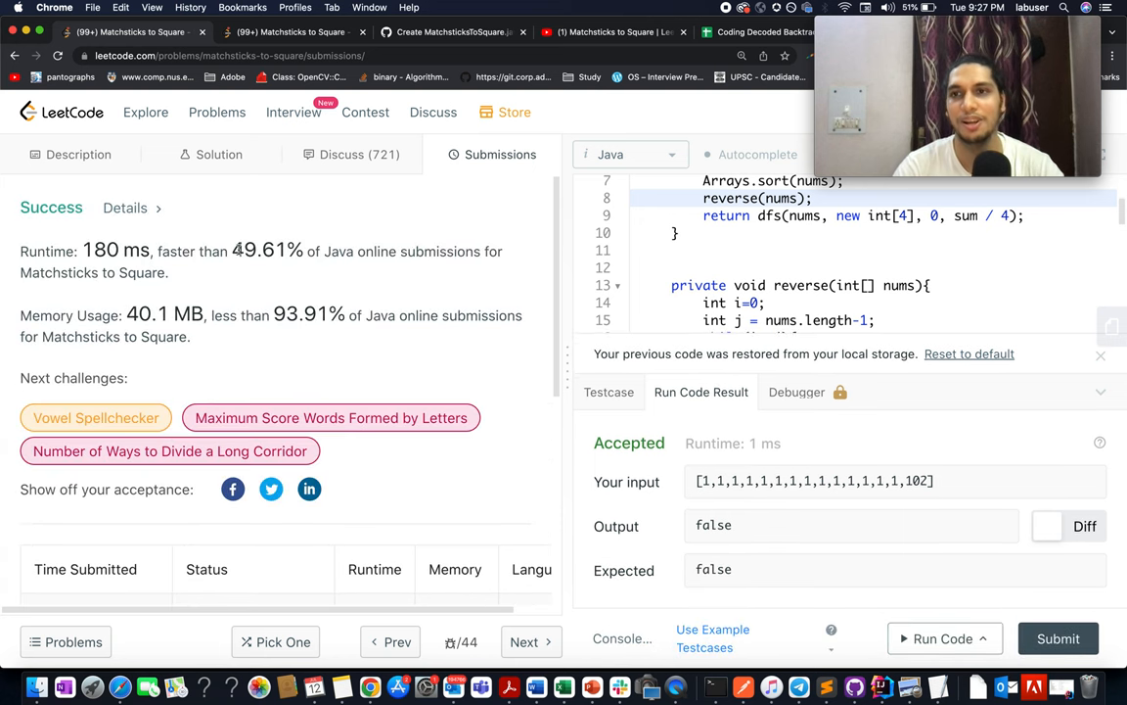
mouse_move(674, 426)
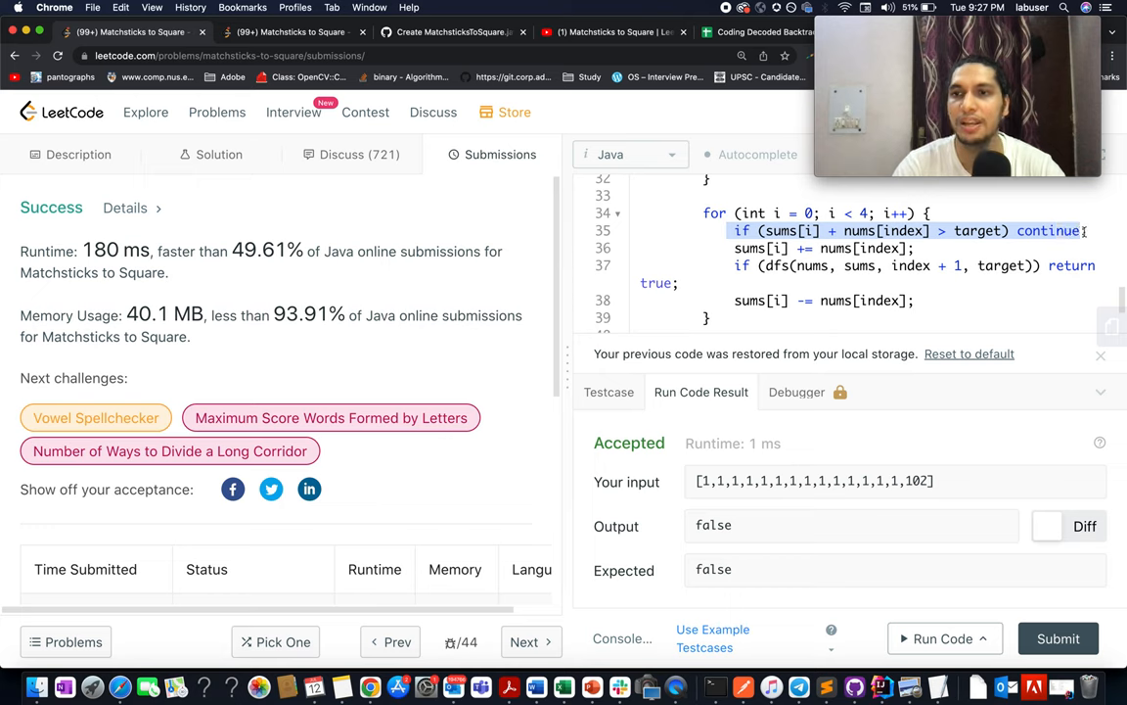
mouse_move(927, 485)
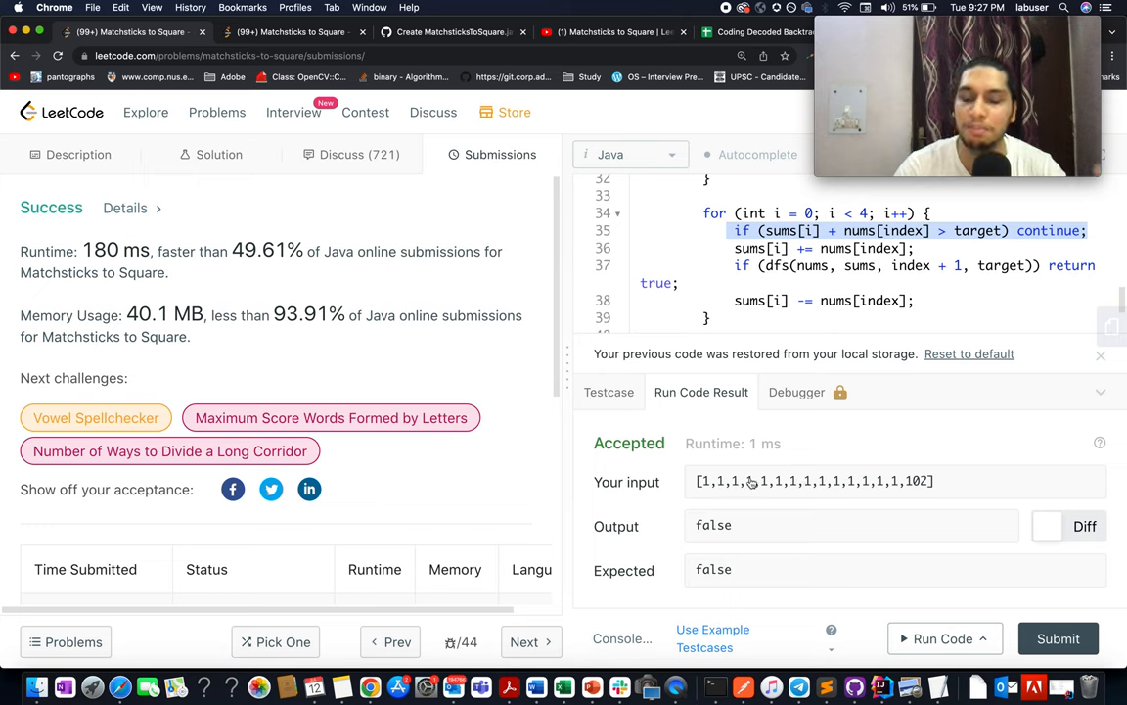
mouse_move(206, 279)
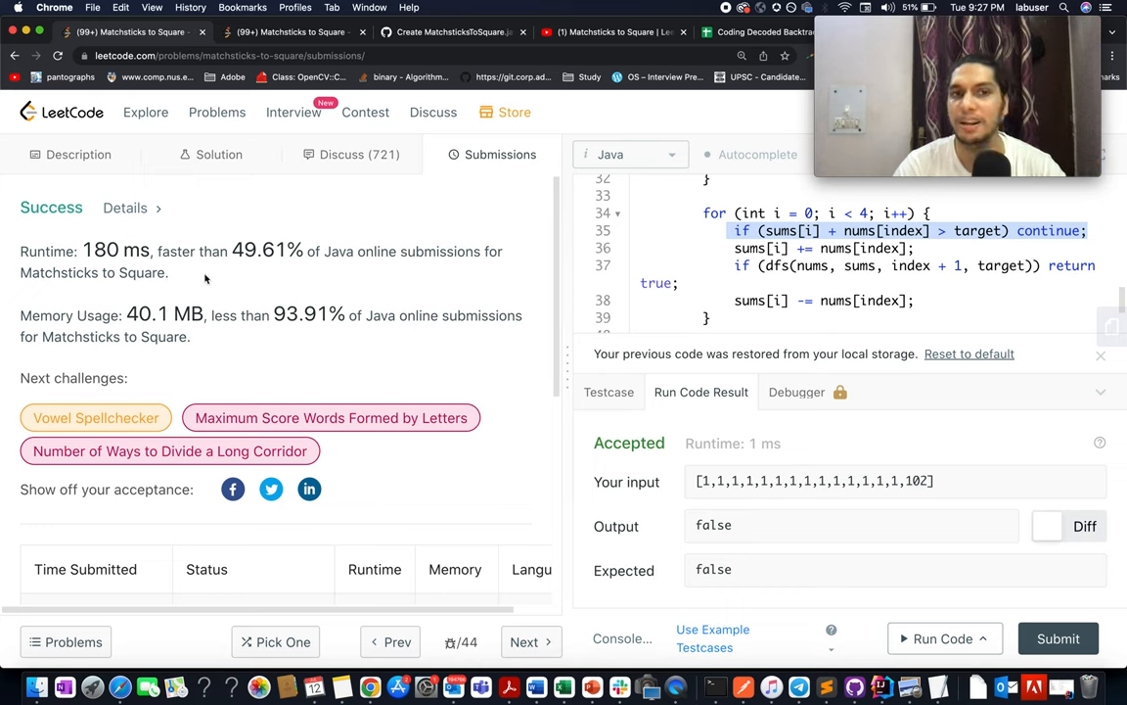
double_click(268, 250)
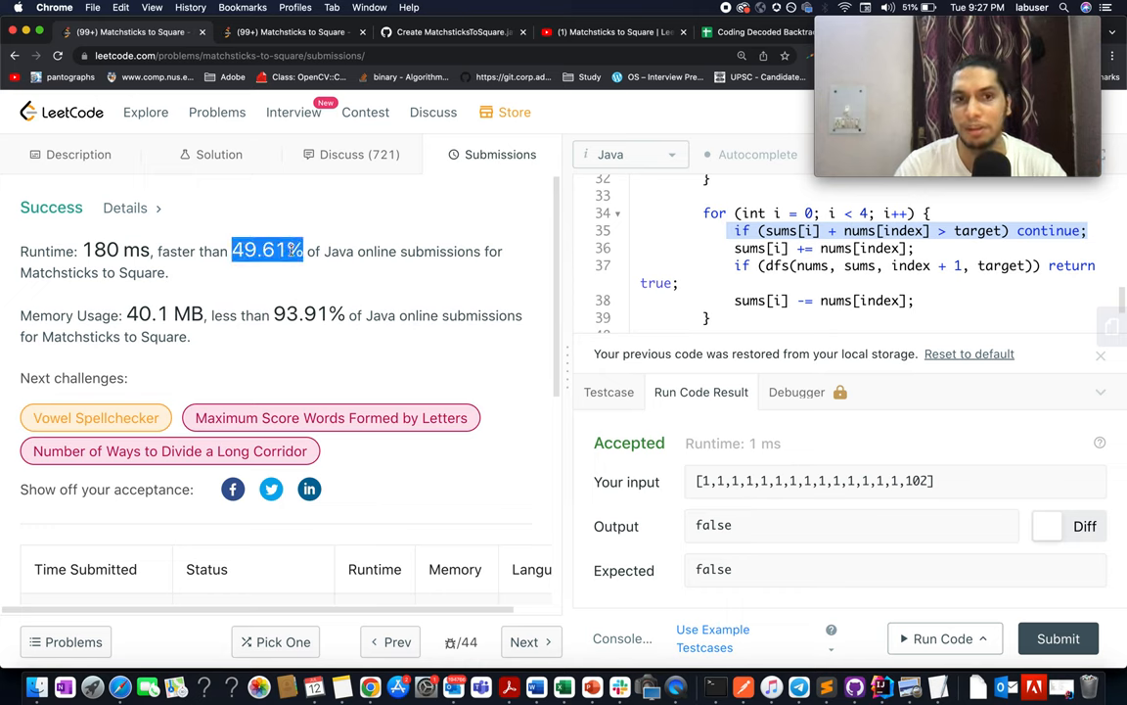
mouse_move(688, 221)
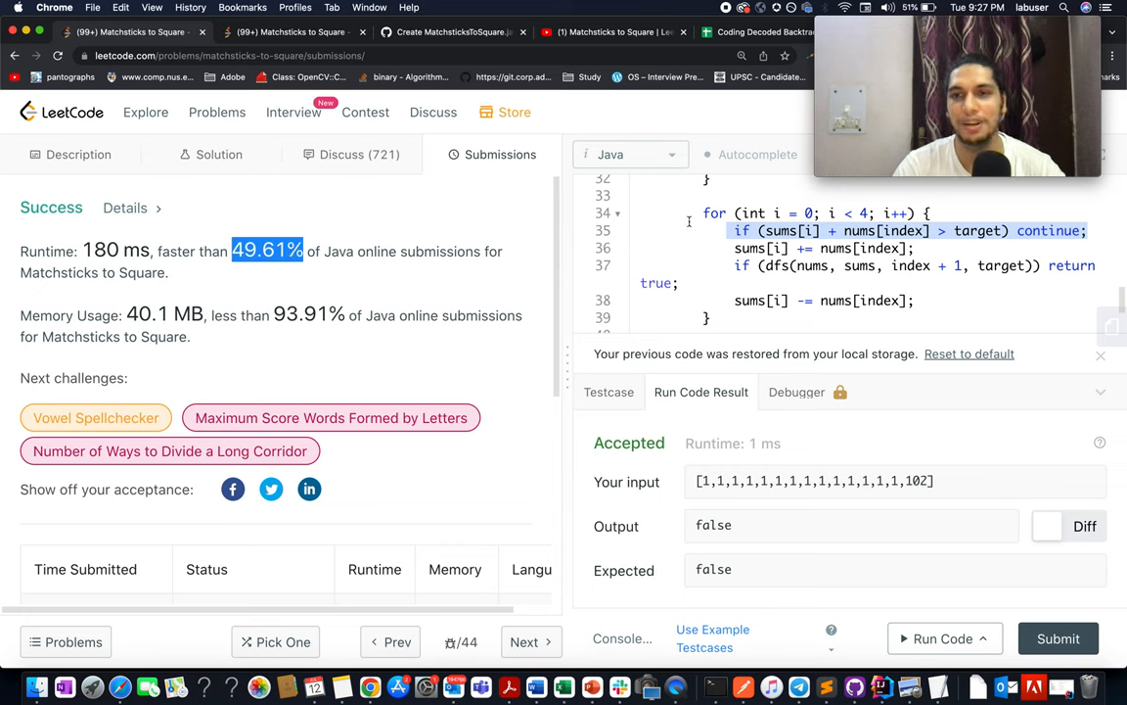